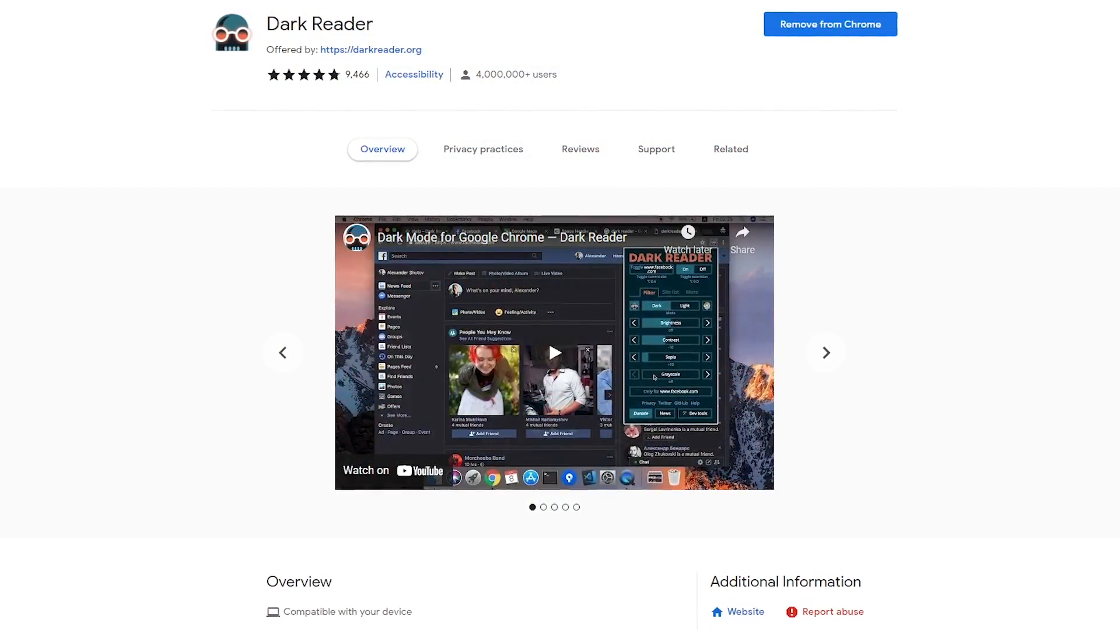
Enable Dark Reader on userbenchmark.com from its toolbar popup and choose the Light filter mode
click(827, 357)
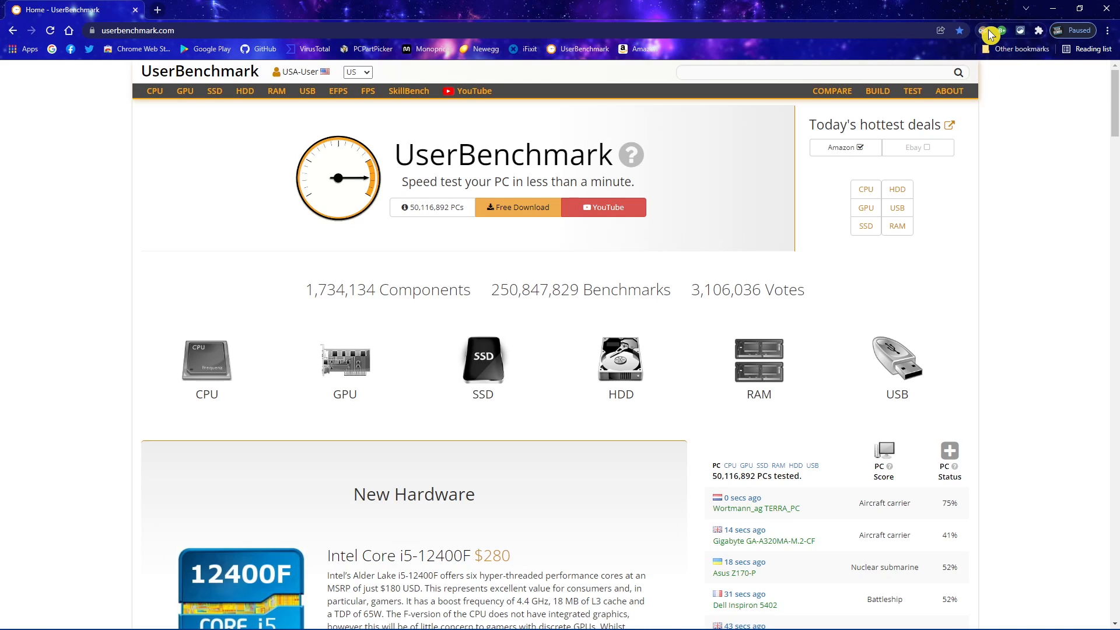
click(990, 29)
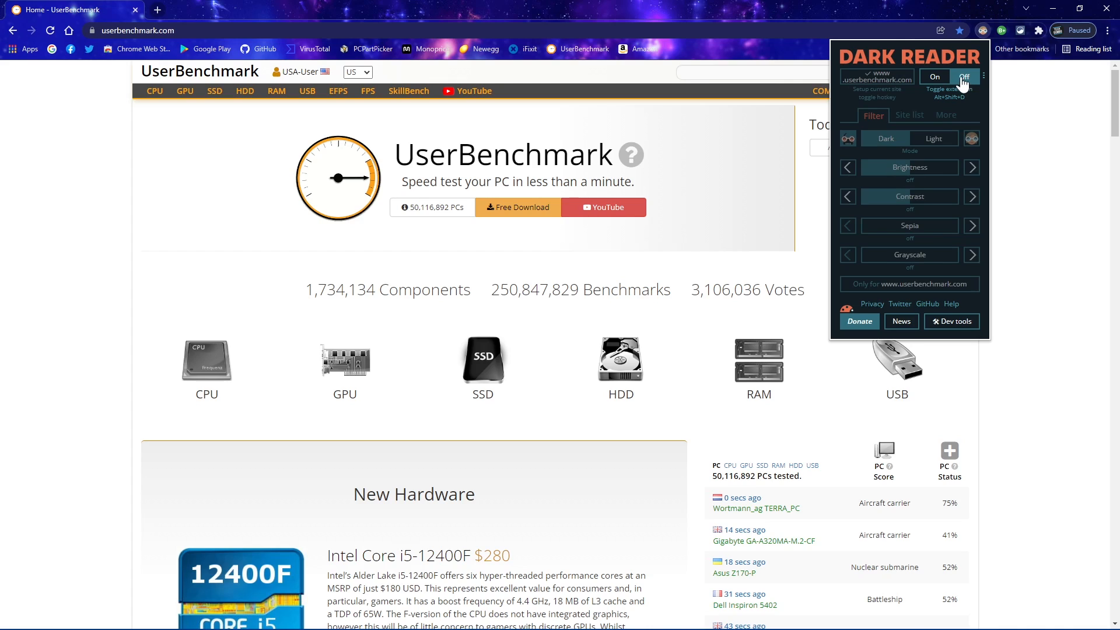
click(935, 76)
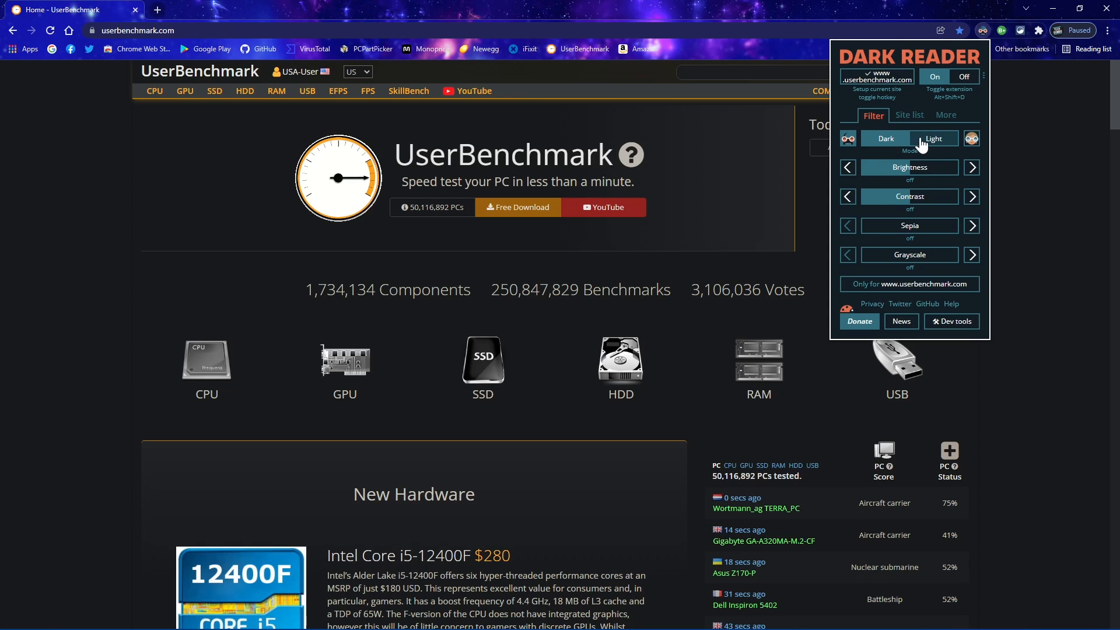
click(933, 138)
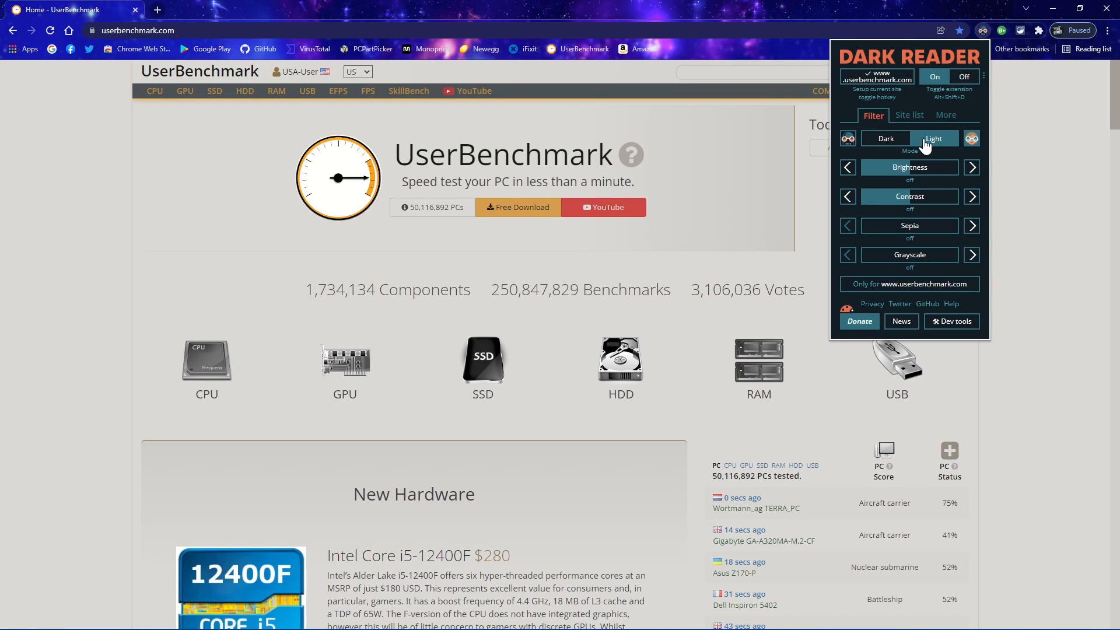
click(886, 142)
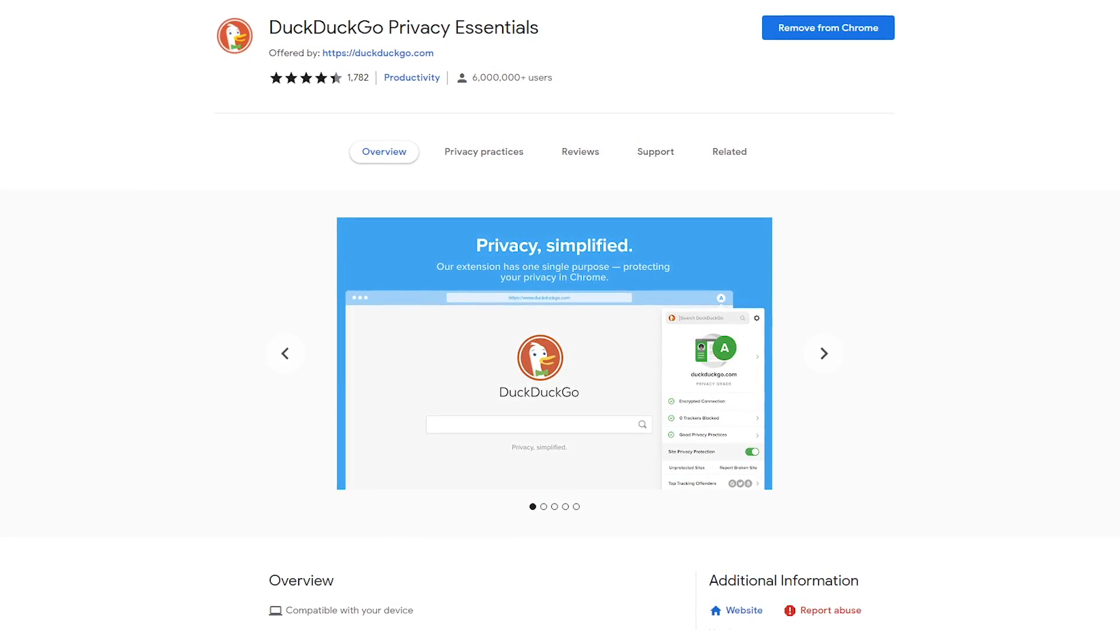
Show DuckDuckGo's privacy dashboard for apple.com, with grade B and 2 trackers blocked
click(823, 357)
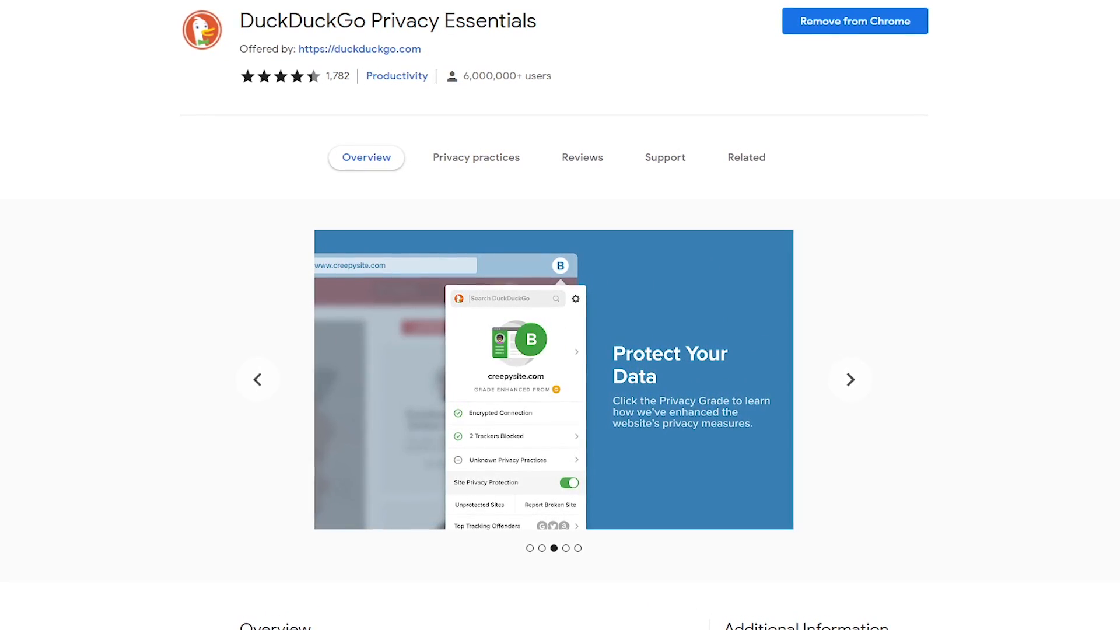
click(850, 379)
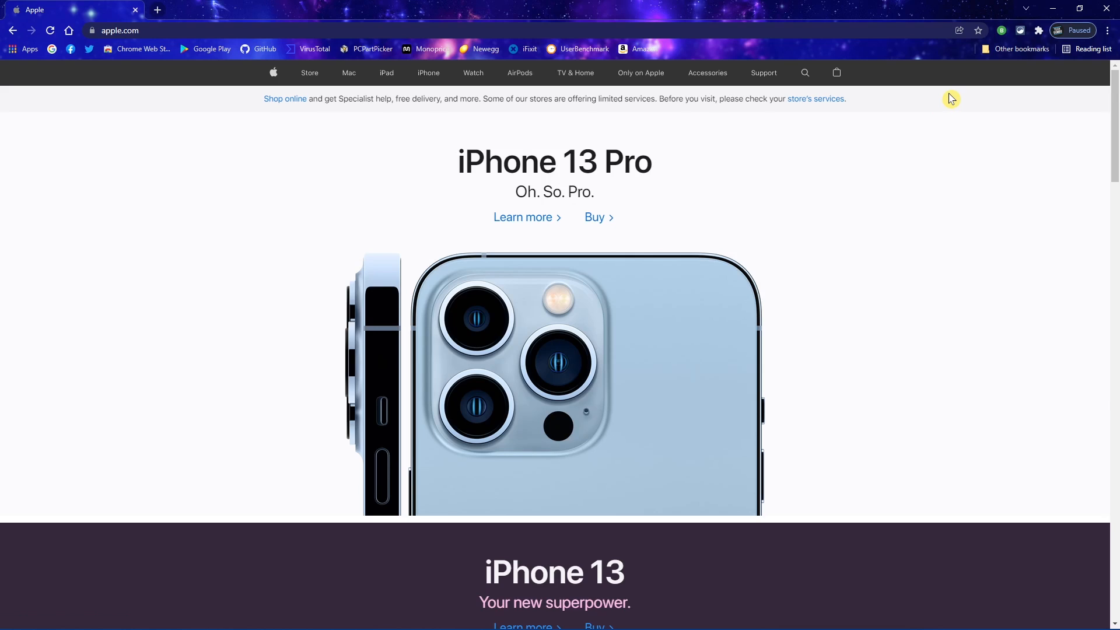
mouse_move(998, 34)
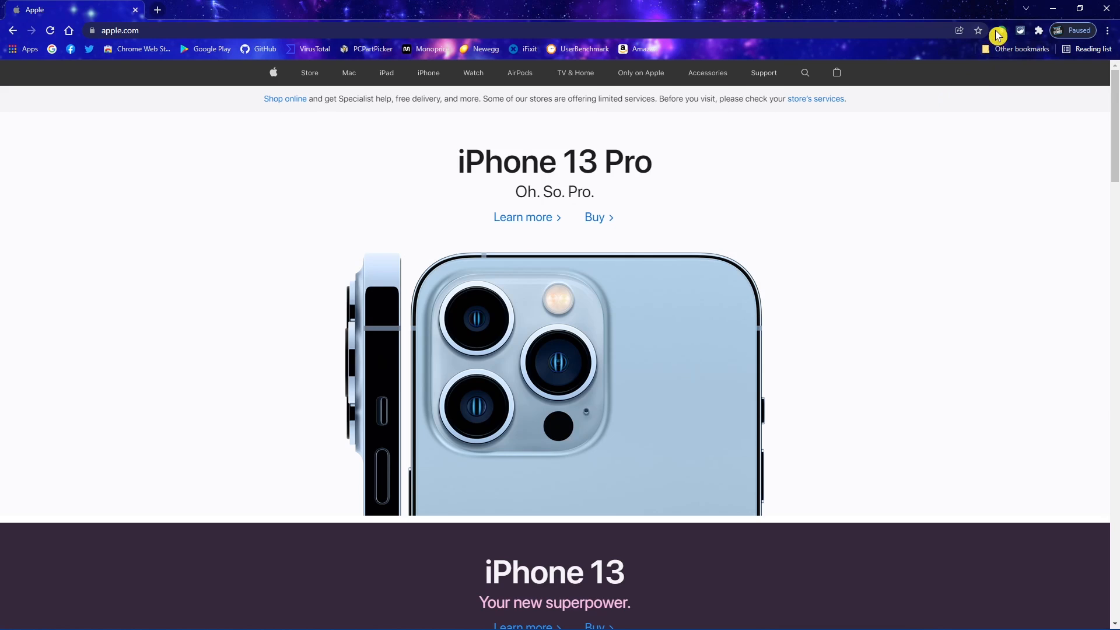
click(998, 34)
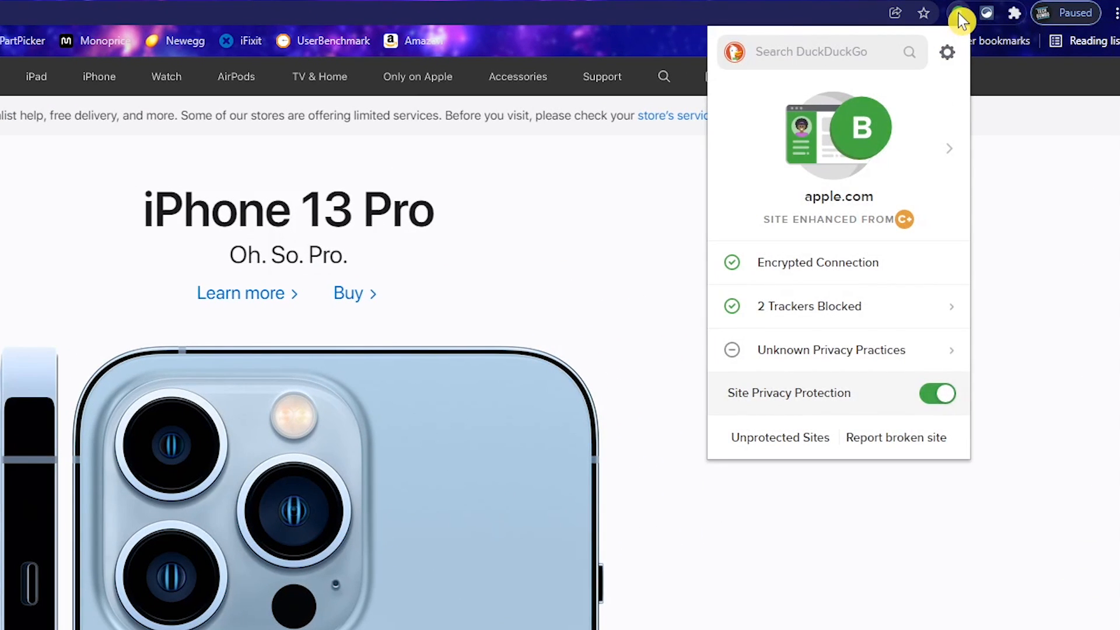
mouse_move(907, 118)
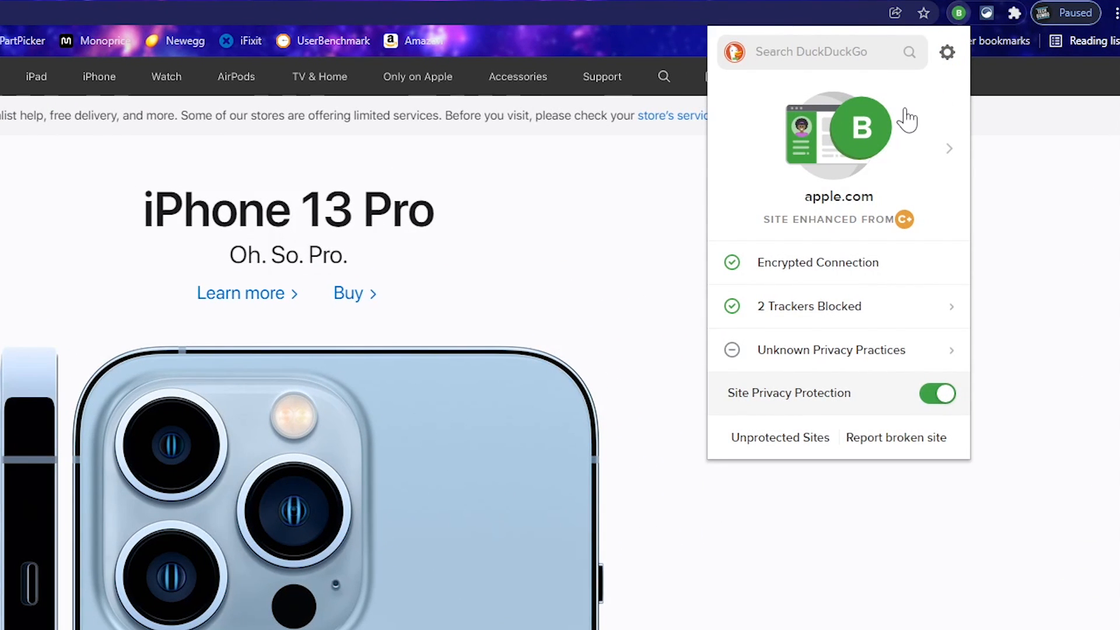
mouse_move(899, 198)
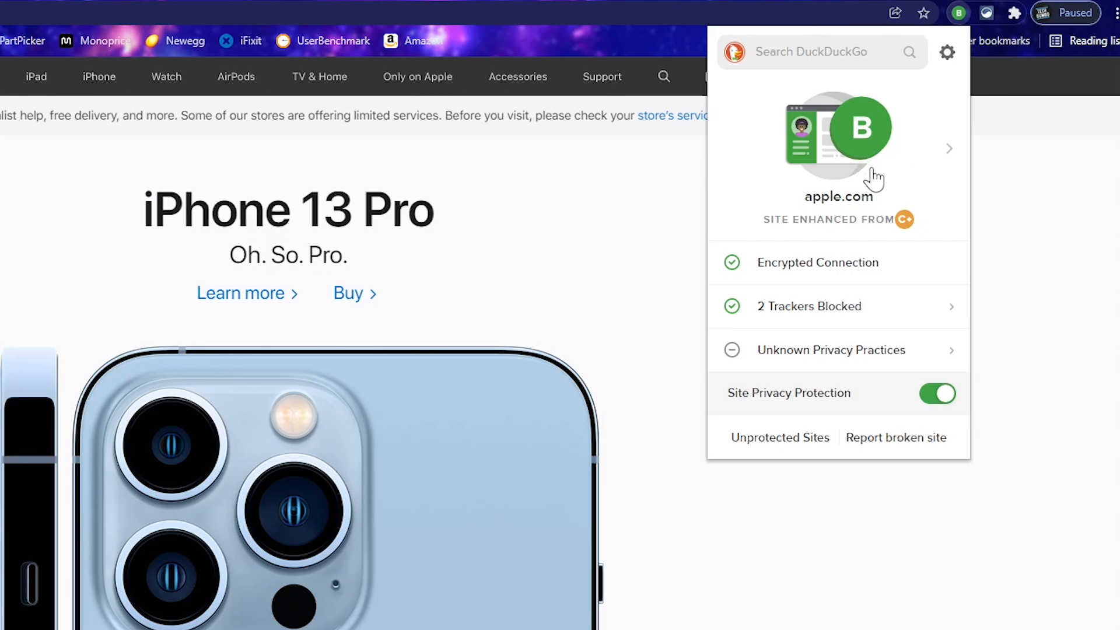
mouse_move(855, 262)
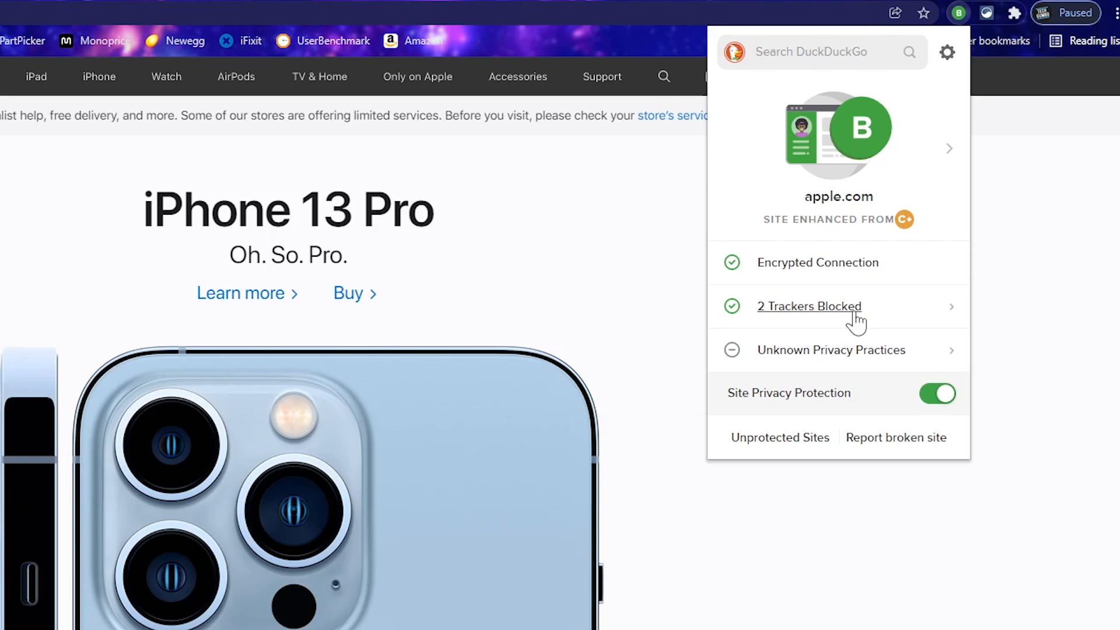
mouse_move(855, 321)
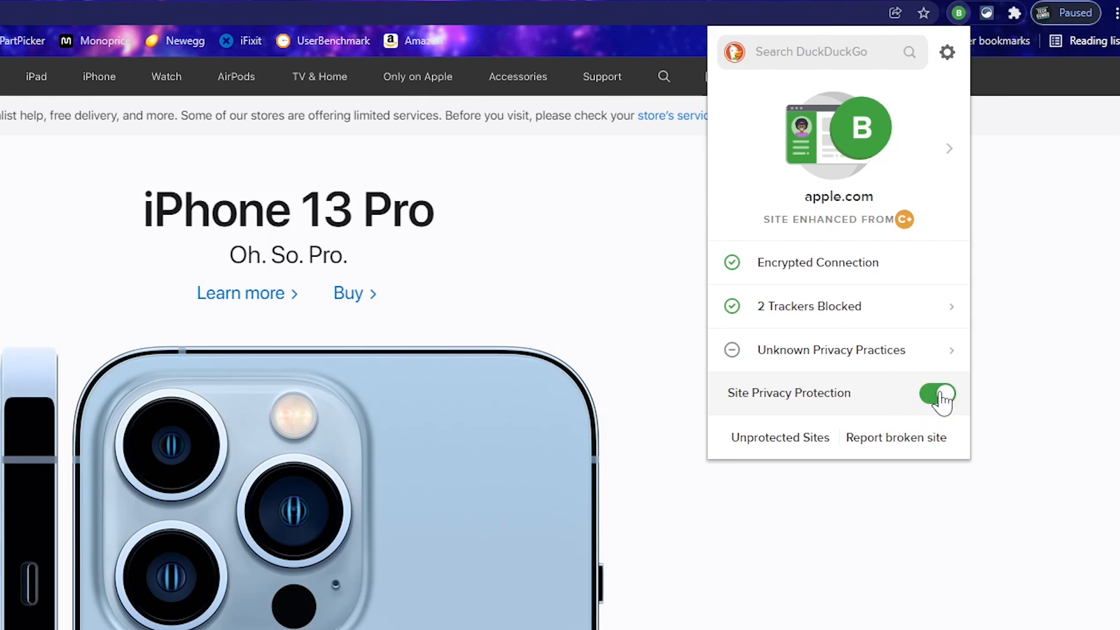
click(938, 392)
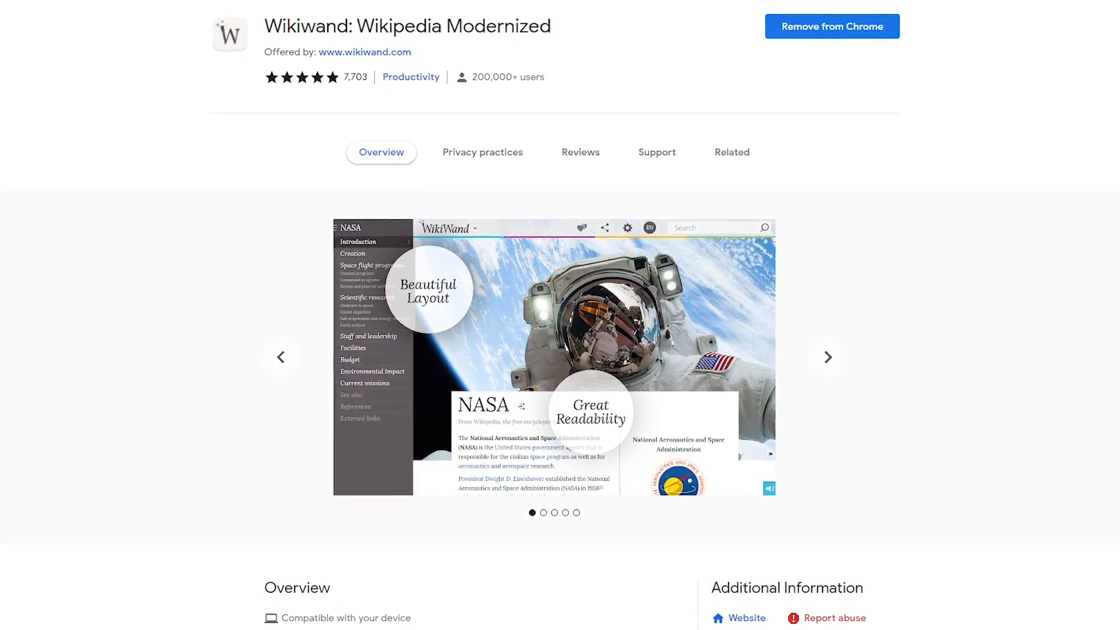
View Rick Astley's article in Wikiwand and jump to the Early life and Rickrolling sections
click(827, 356)
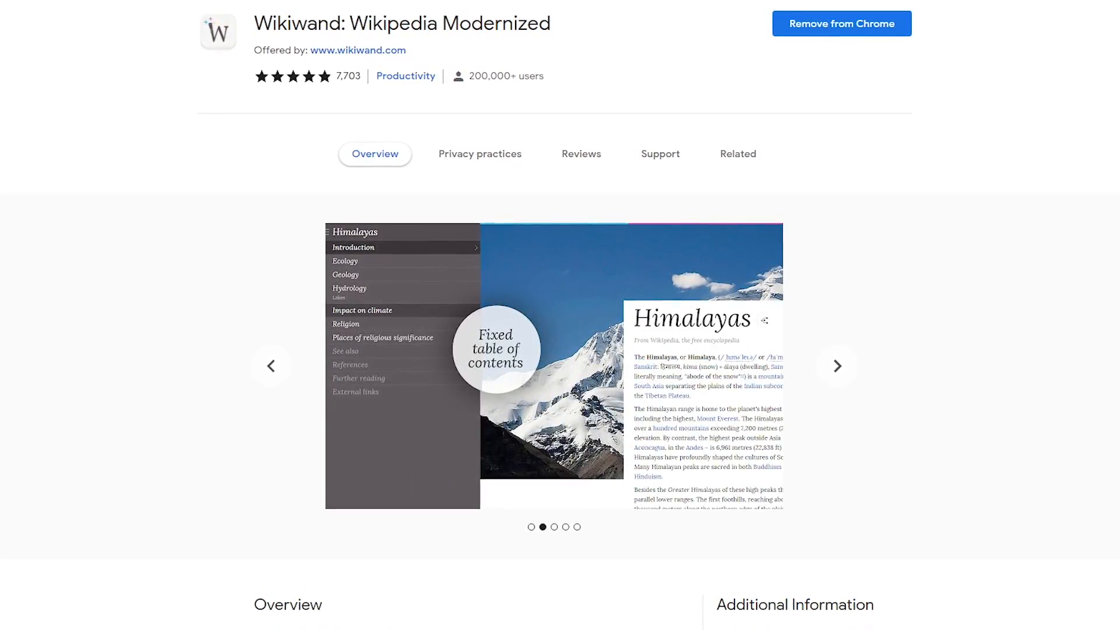
click(836, 366)
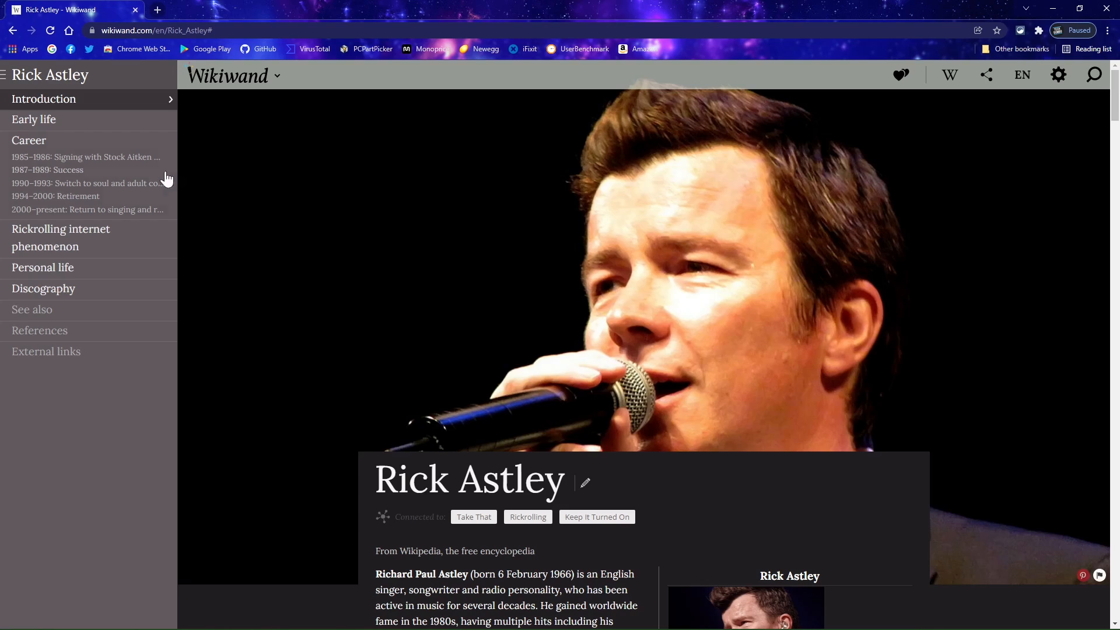
mouse_move(43, 98)
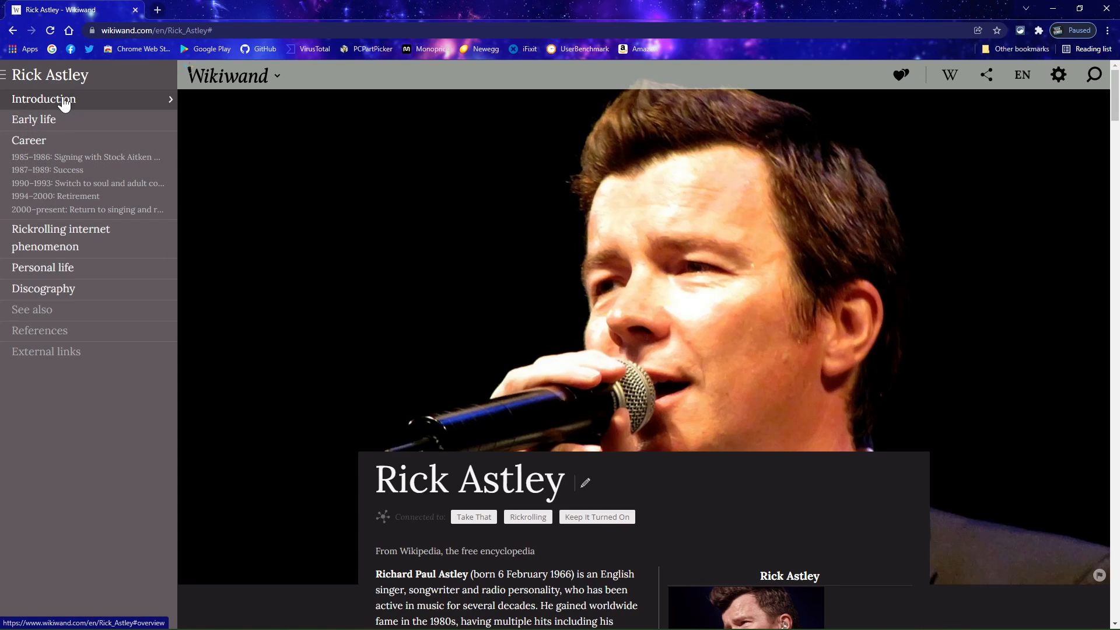
scroll(down, 3)
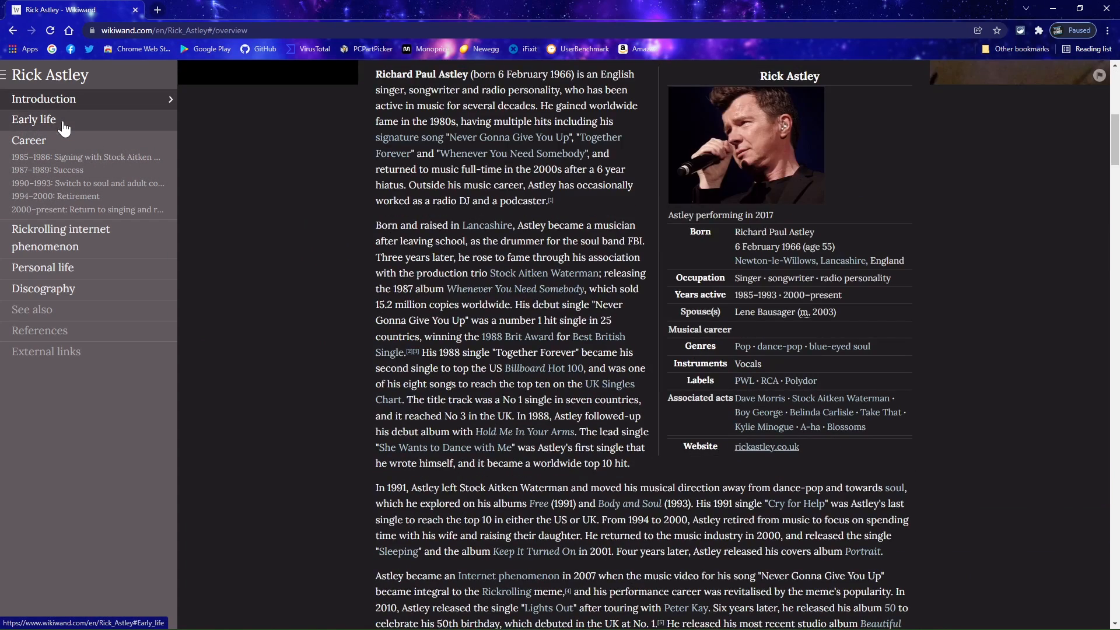
click(29, 140)
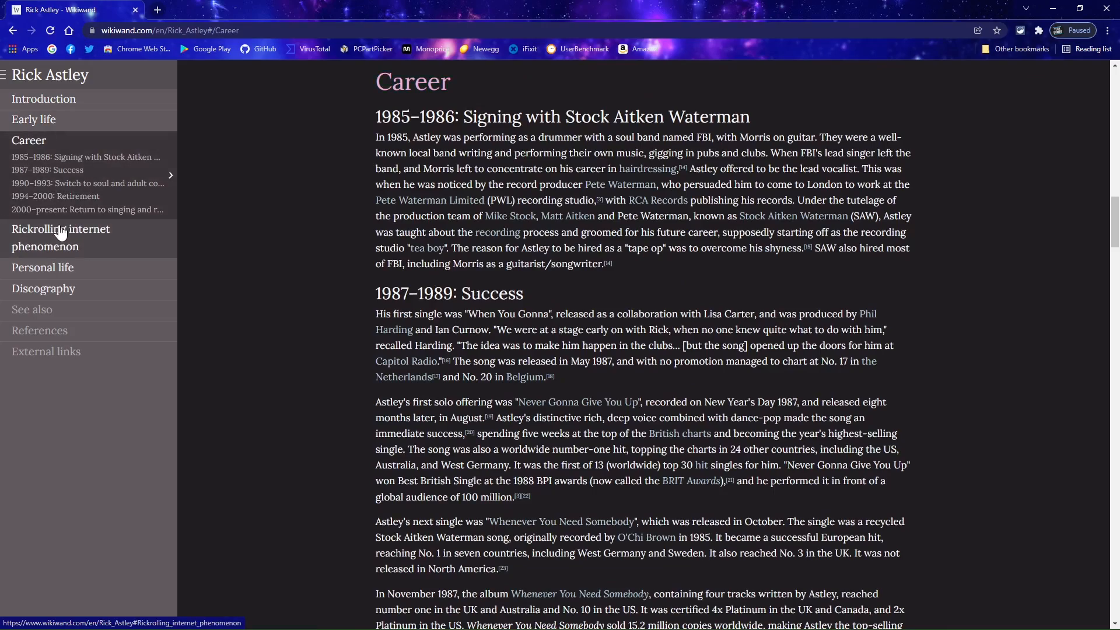
click(60, 237)
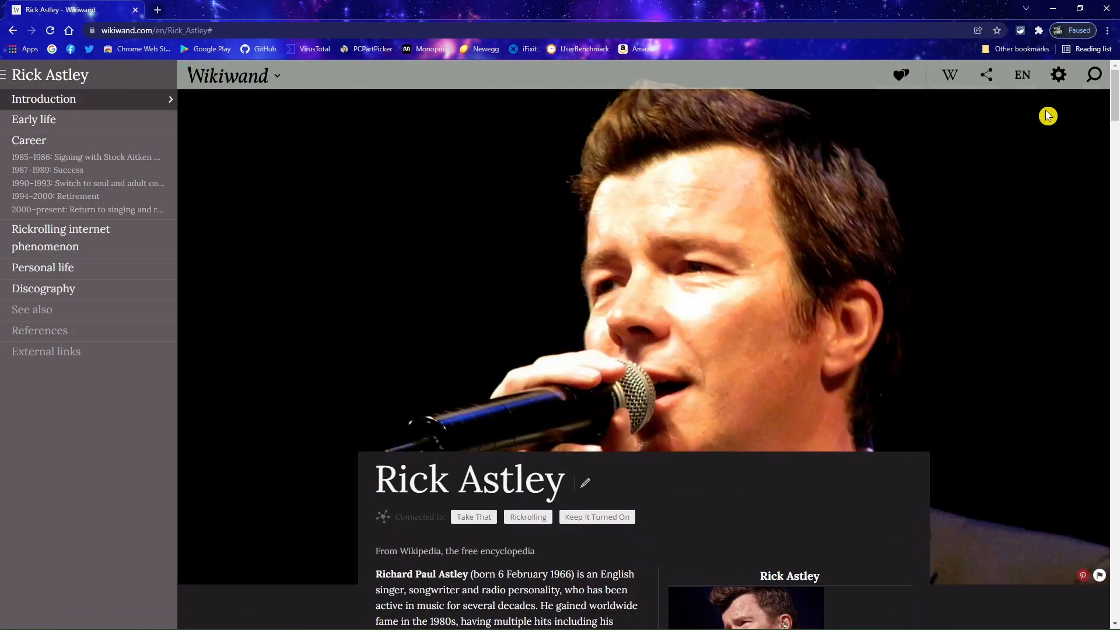
click(1058, 74)
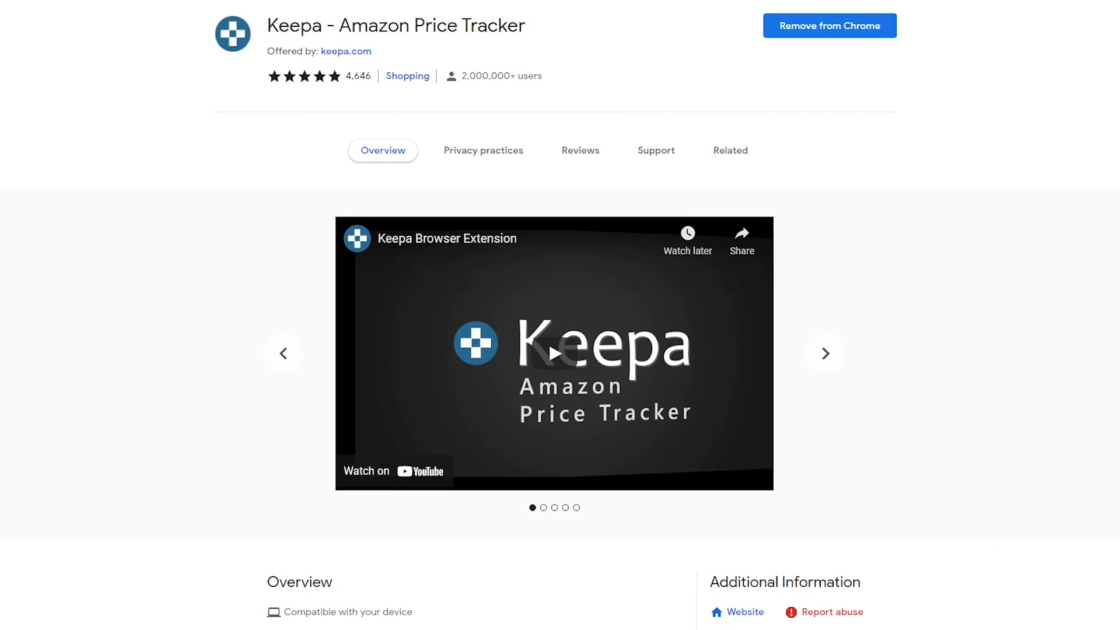
On the Amazon TV's Keepa chart, highlight Warehouse Deals and turn on the Used price line
click(825, 353)
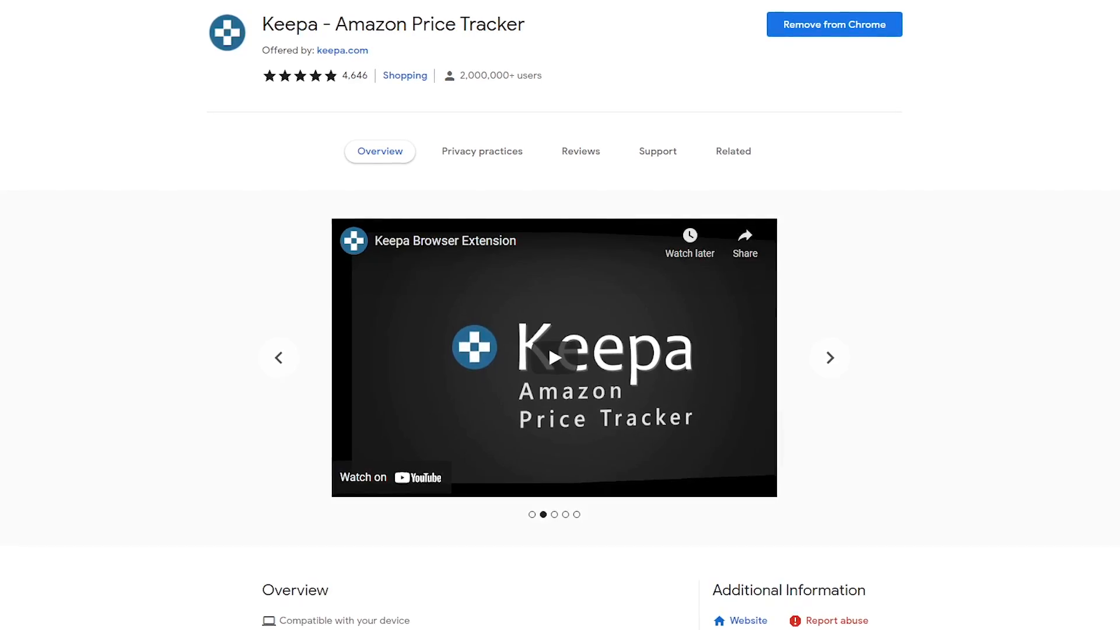
click(830, 358)
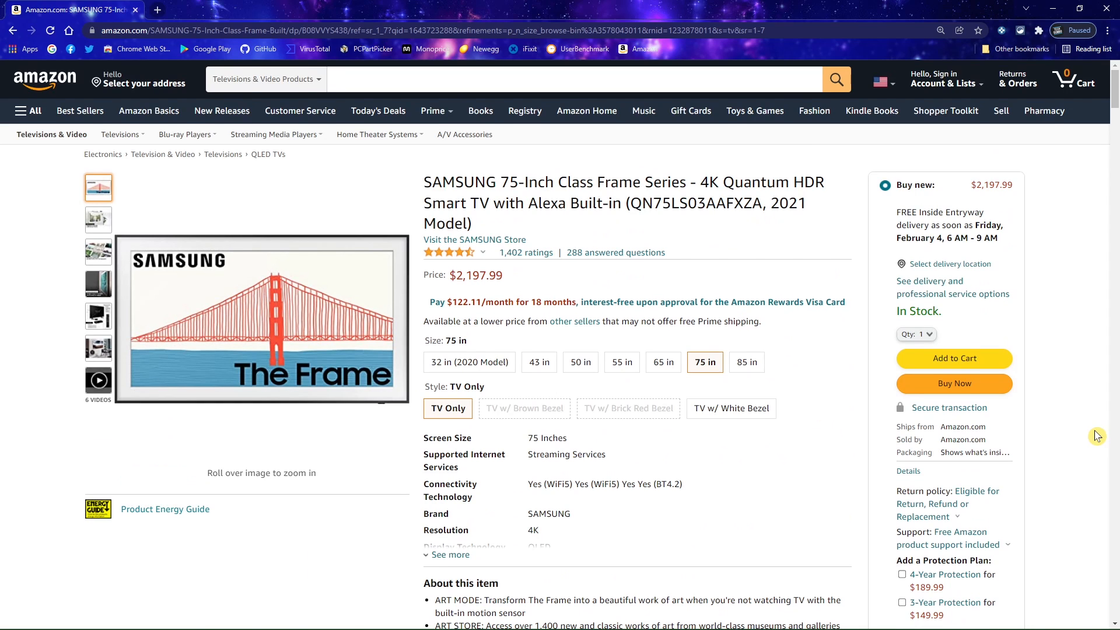
scroll(down, 3)
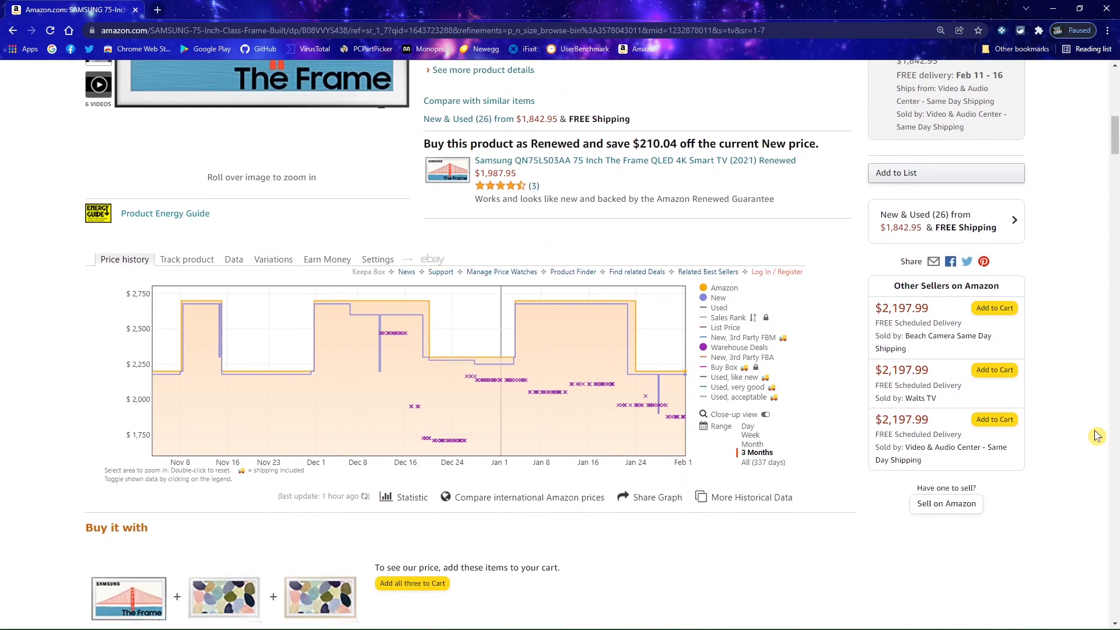
scroll(down, 3)
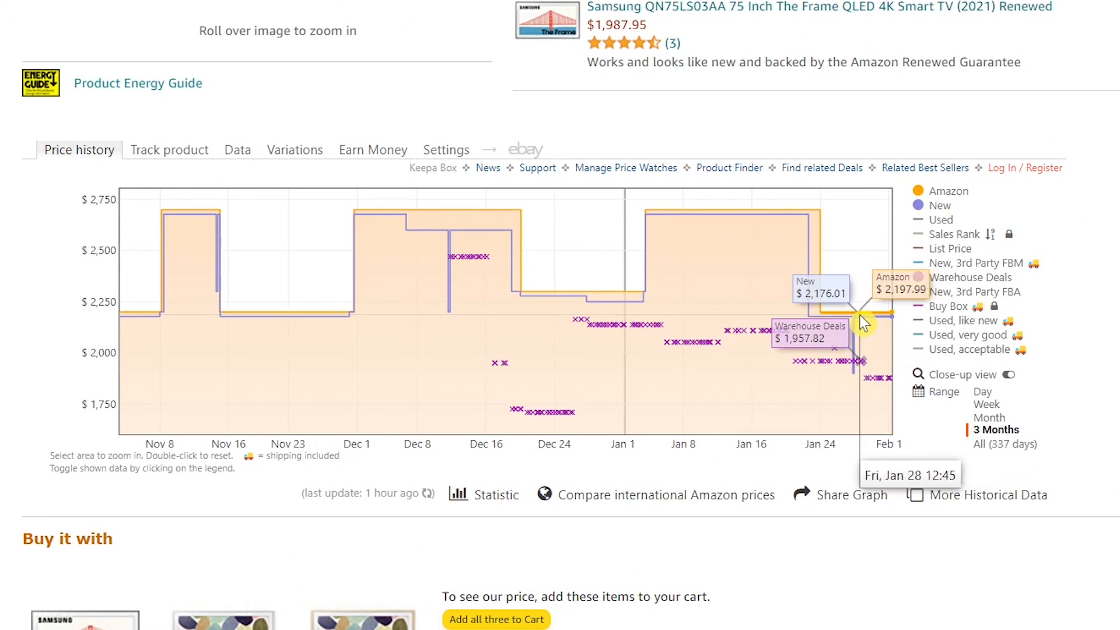
mouse_move(748, 317)
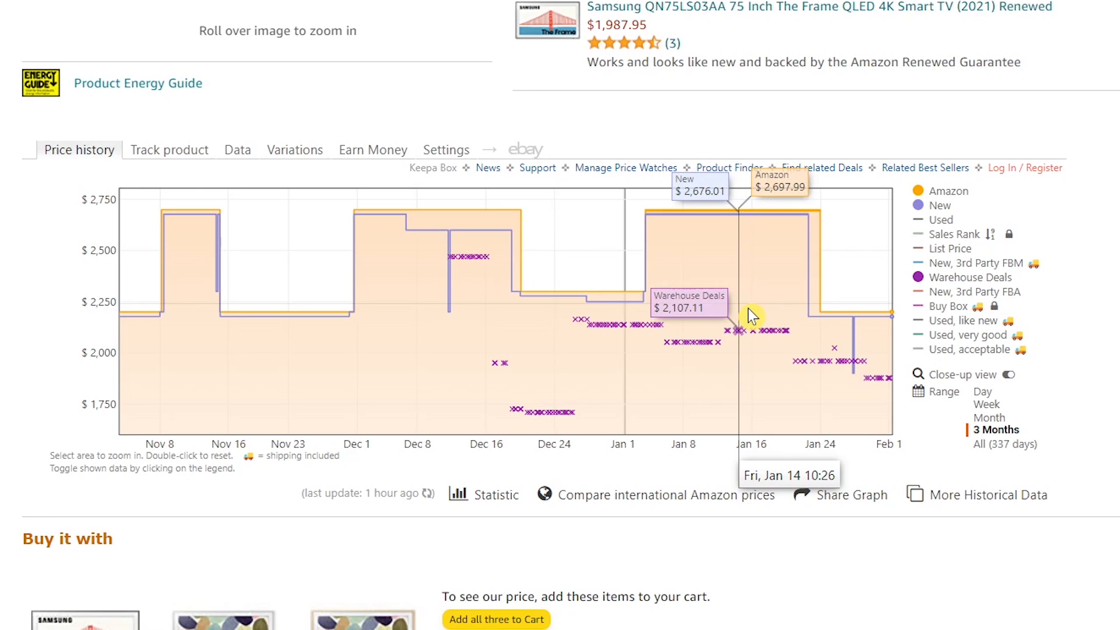
mouse_move(866, 341)
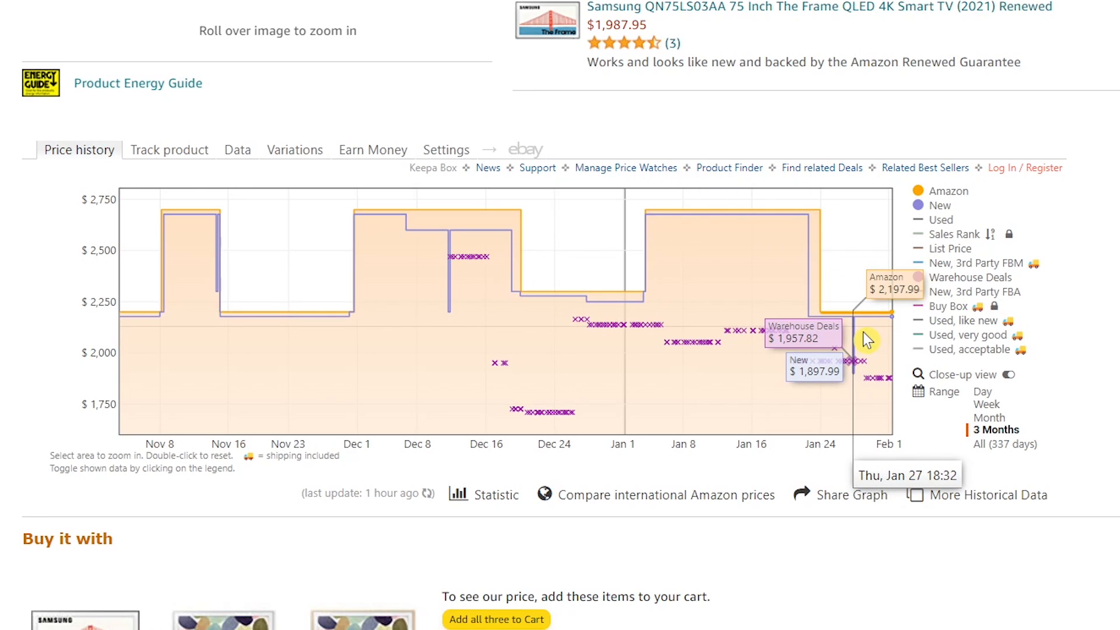
click(971, 277)
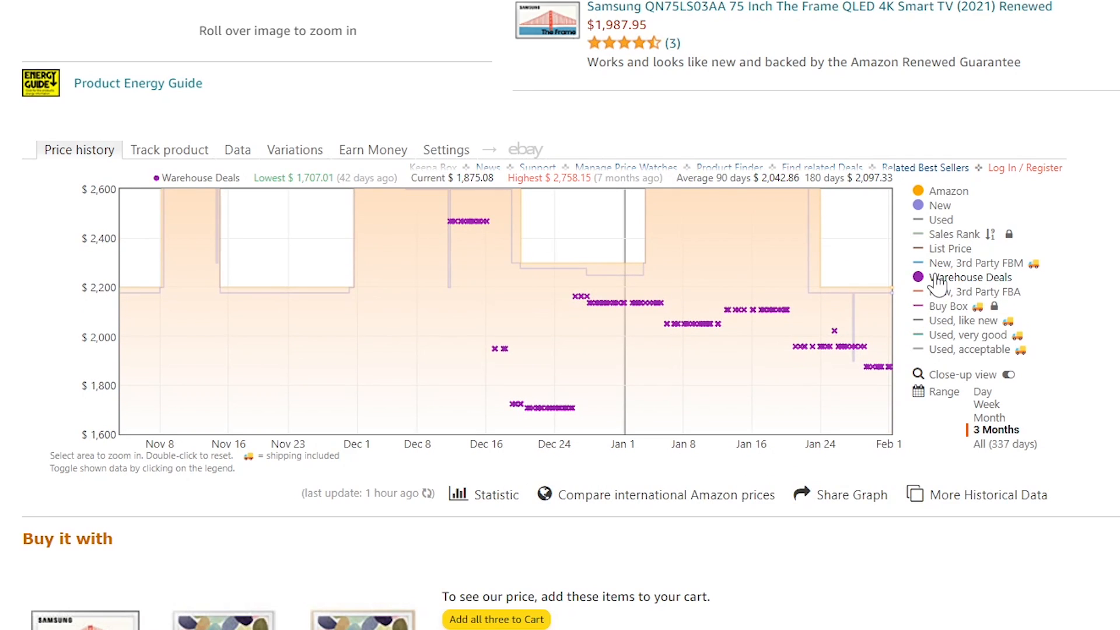
click(941, 219)
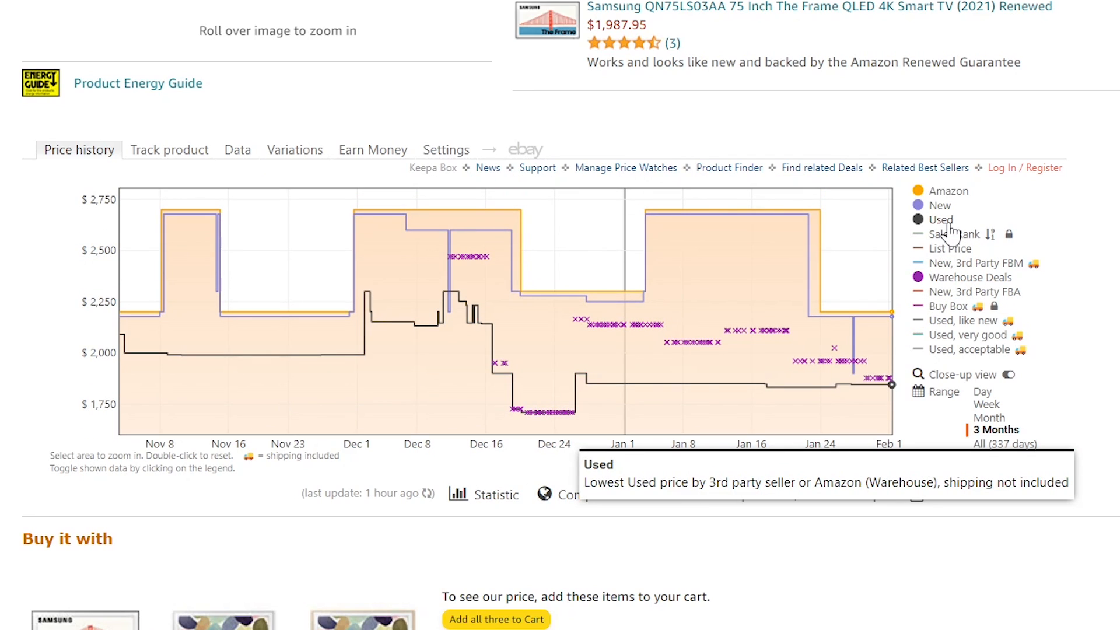
mouse_move(252, 180)
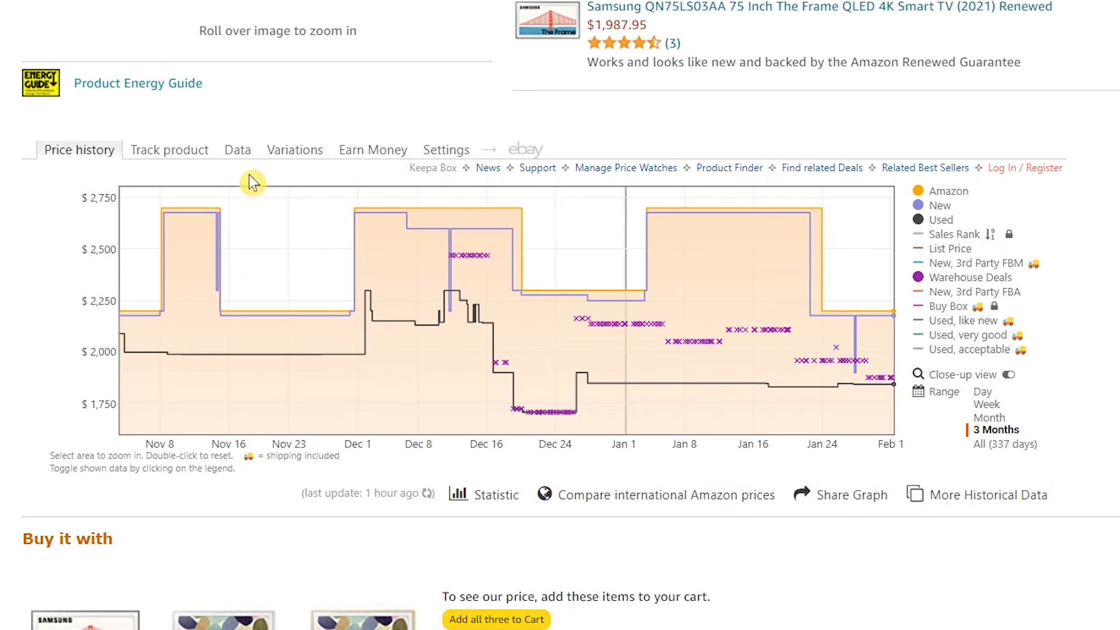
mouse_move(169, 150)
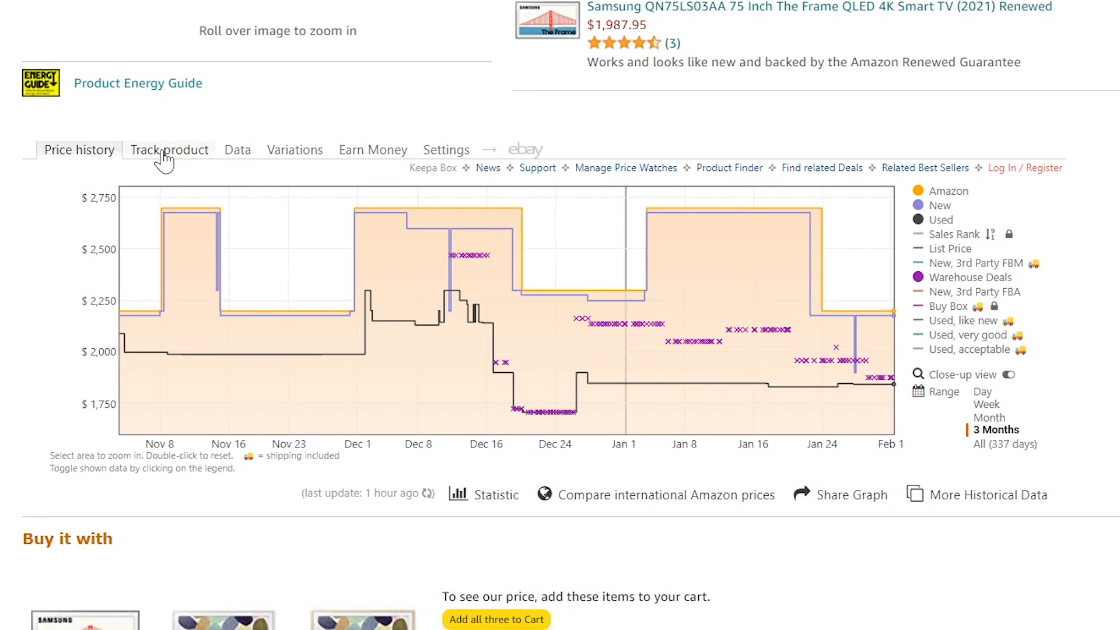
Open Keepa's Track product form and set Track for to 6 months
click(170, 150)
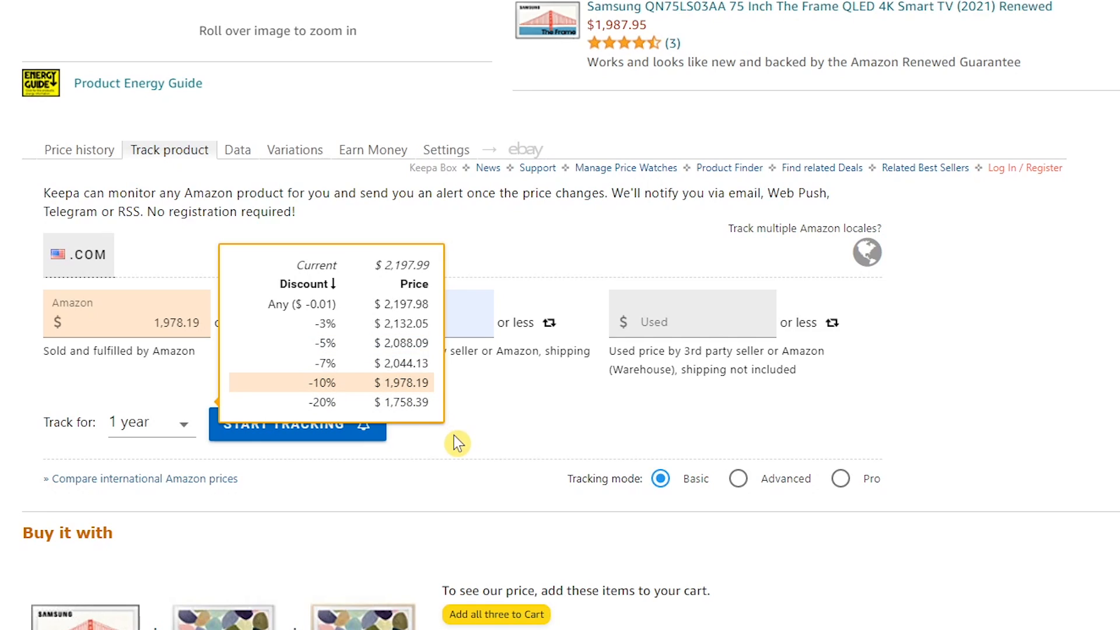
click(151, 422)
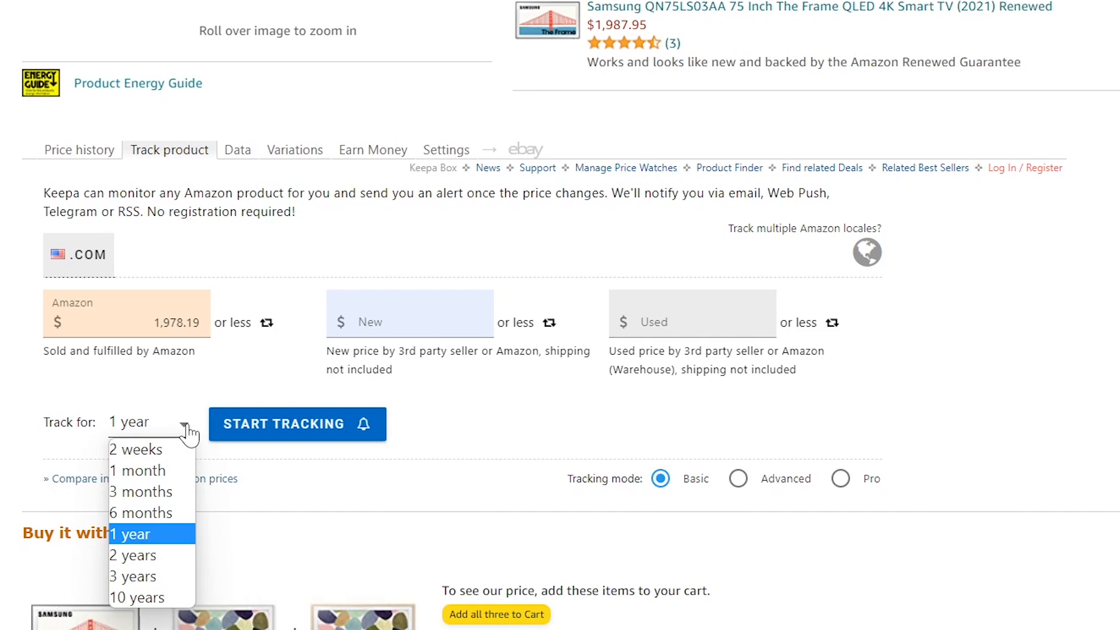
mouse_move(140, 513)
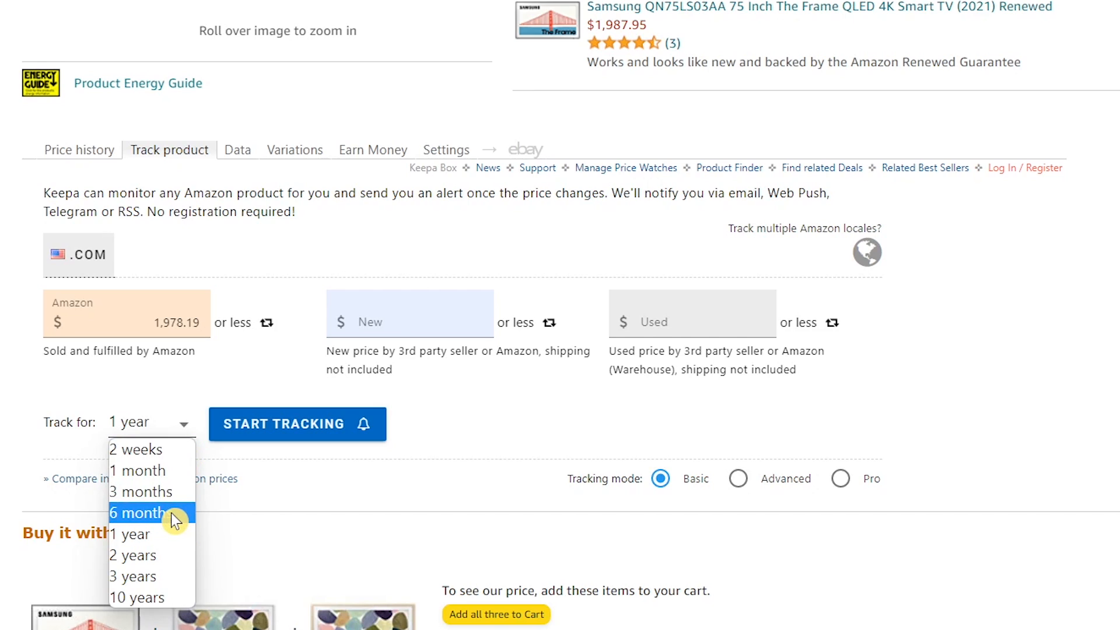
click(140, 512)
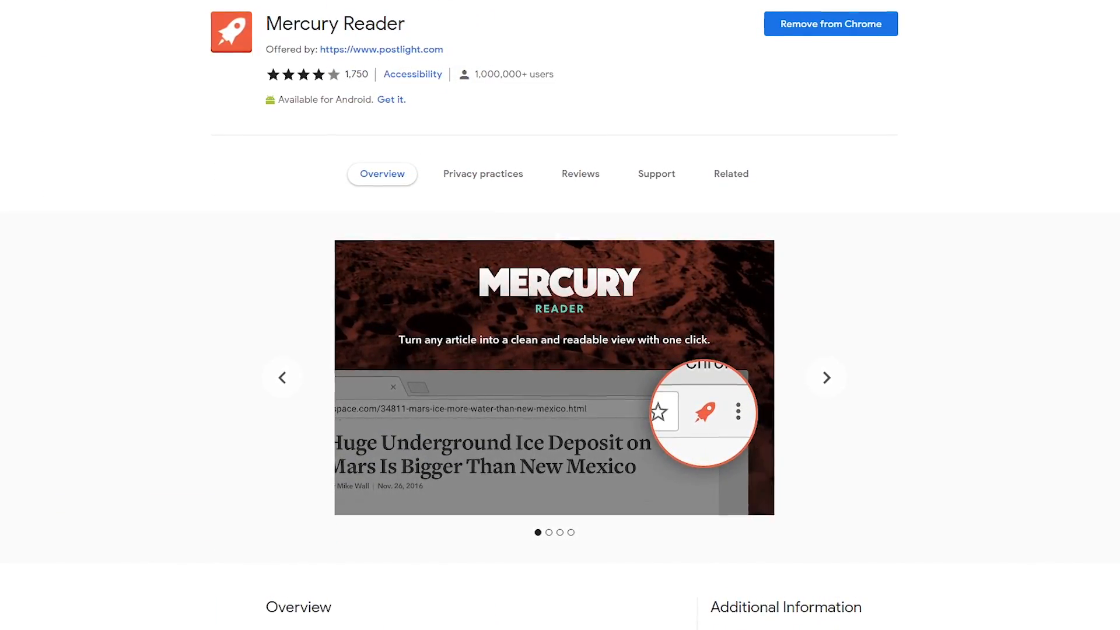
In Mercury Reader, cycle the article text through small, medium and large, then light and dark themes
click(824, 377)
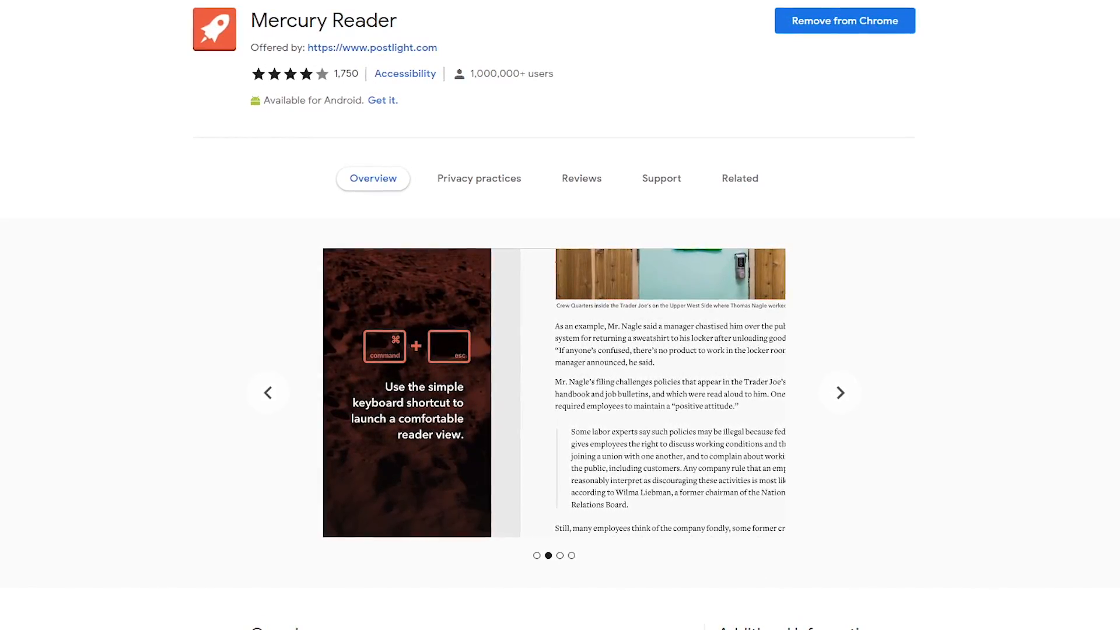
click(843, 397)
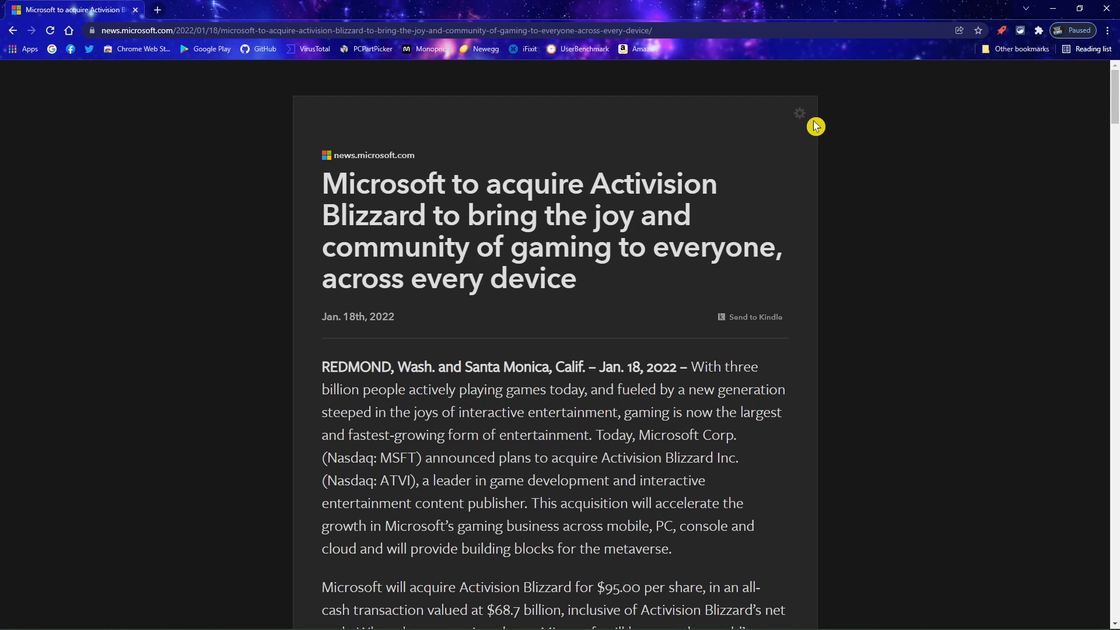
click(799, 113)
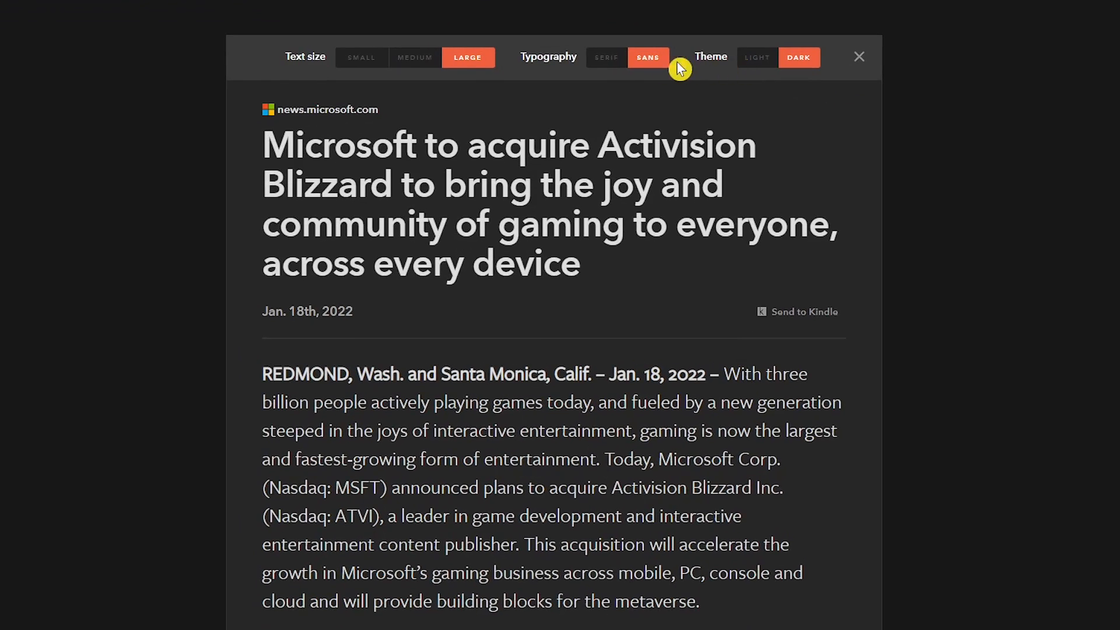
click(361, 58)
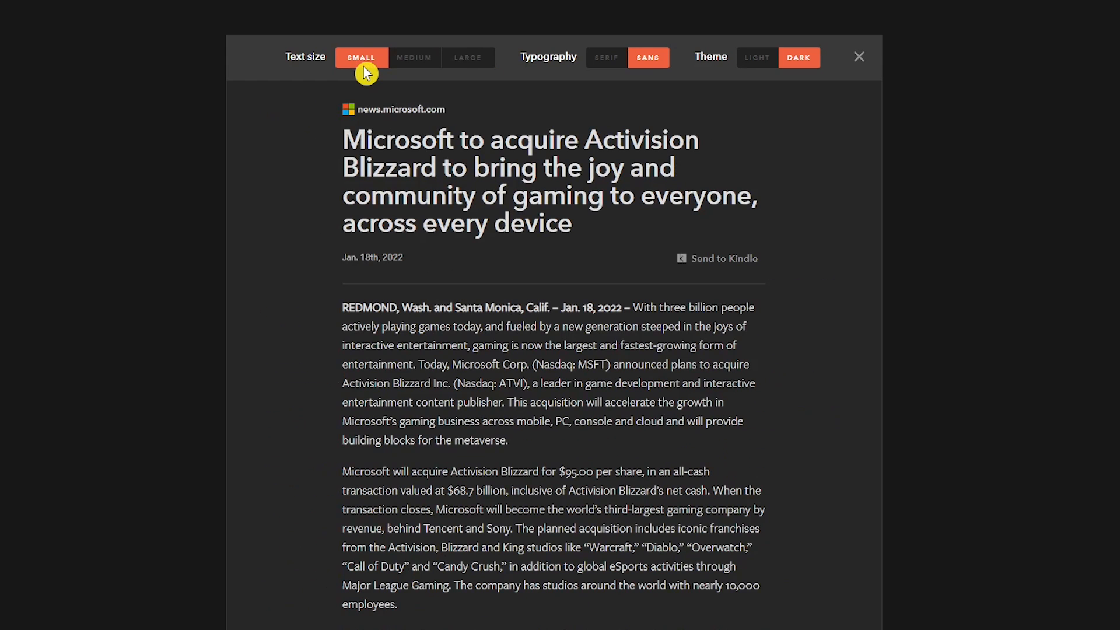
click(415, 57)
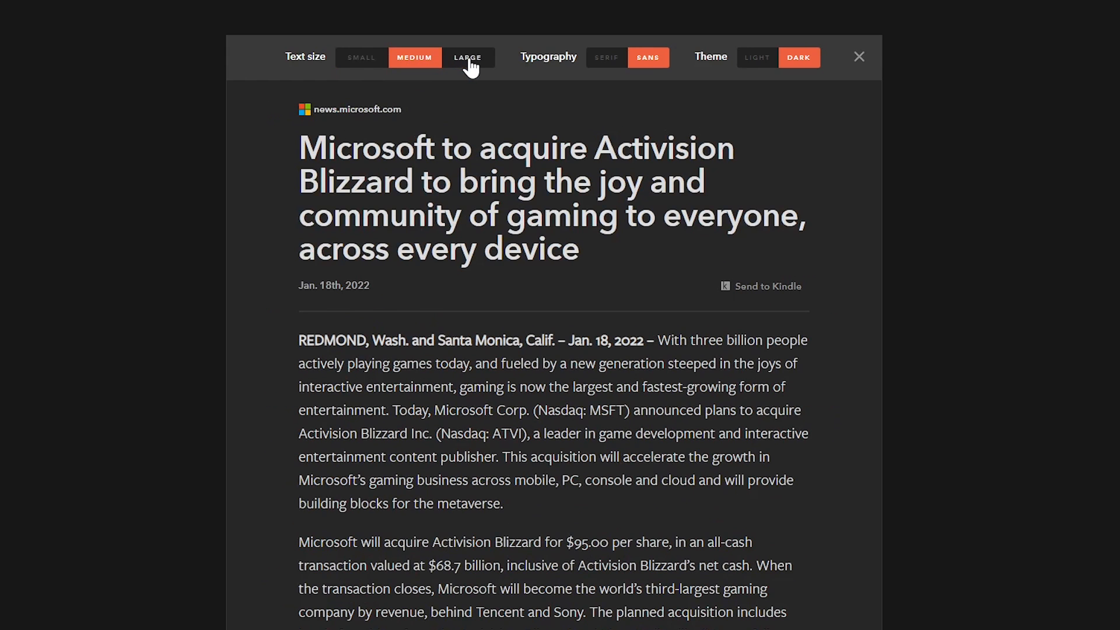
click(467, 57)
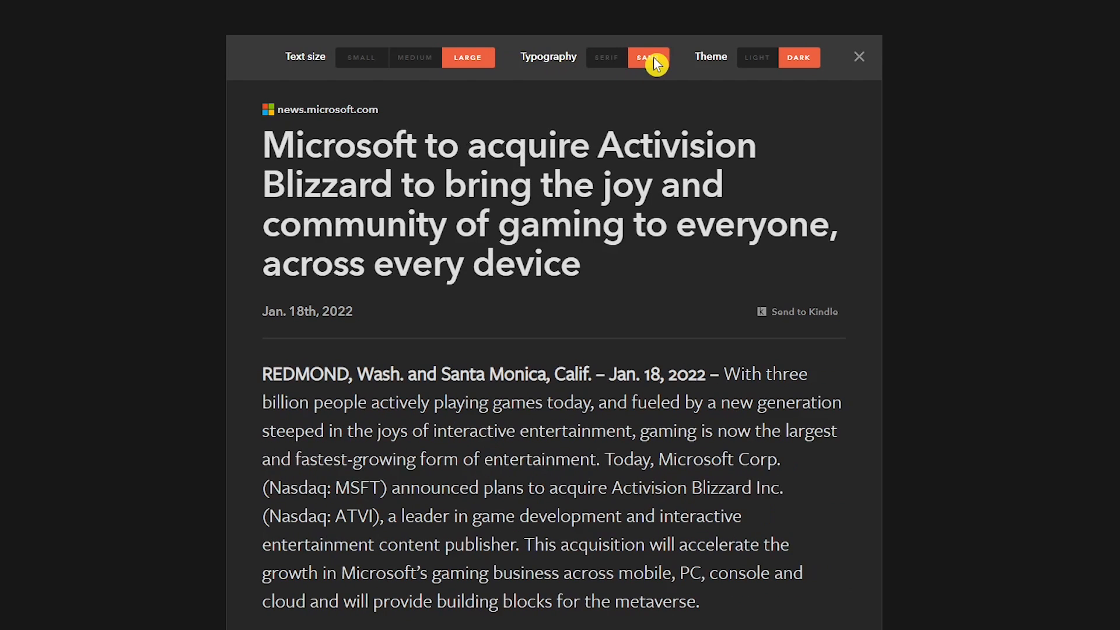
click(756, 57)
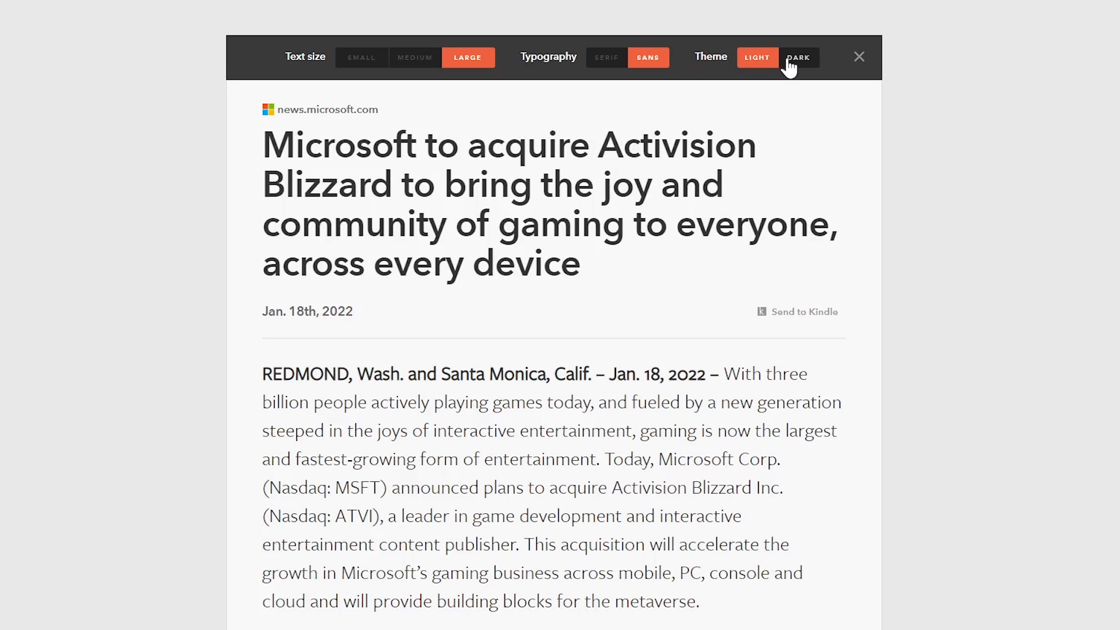
click(799, 57)
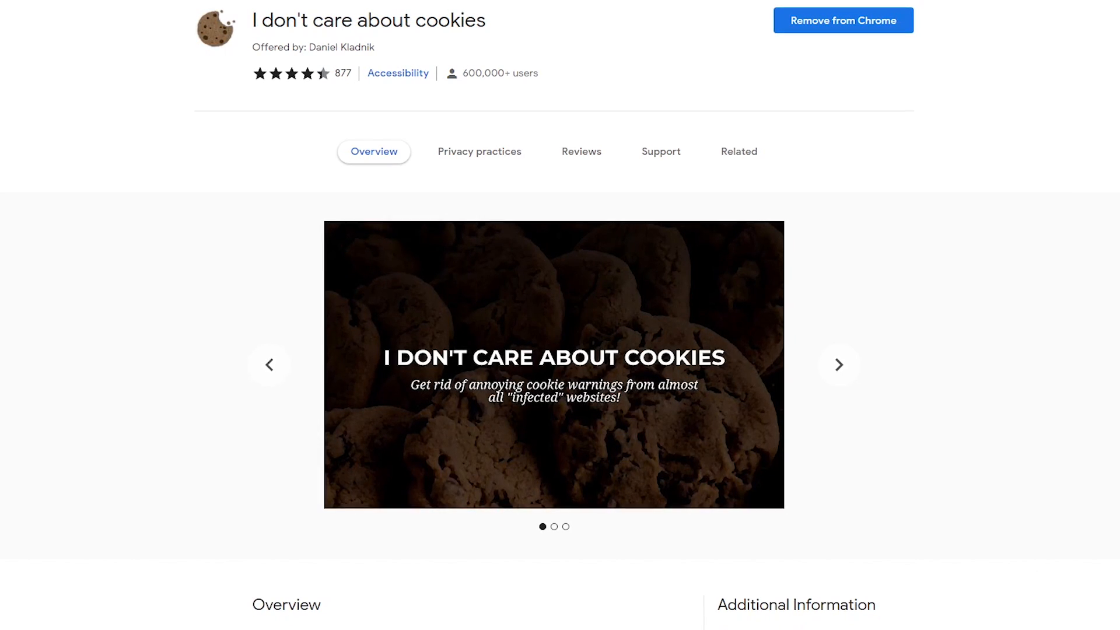
Flip through the I don't care about cookies store page's preview slides
click(838, 364)
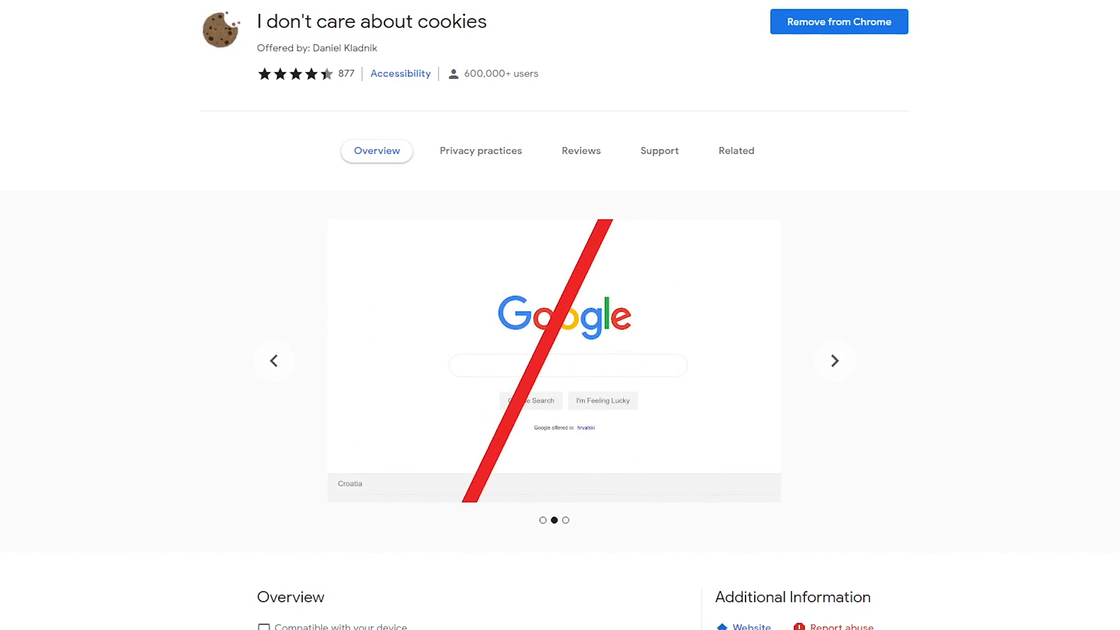
scroll(down, 3)
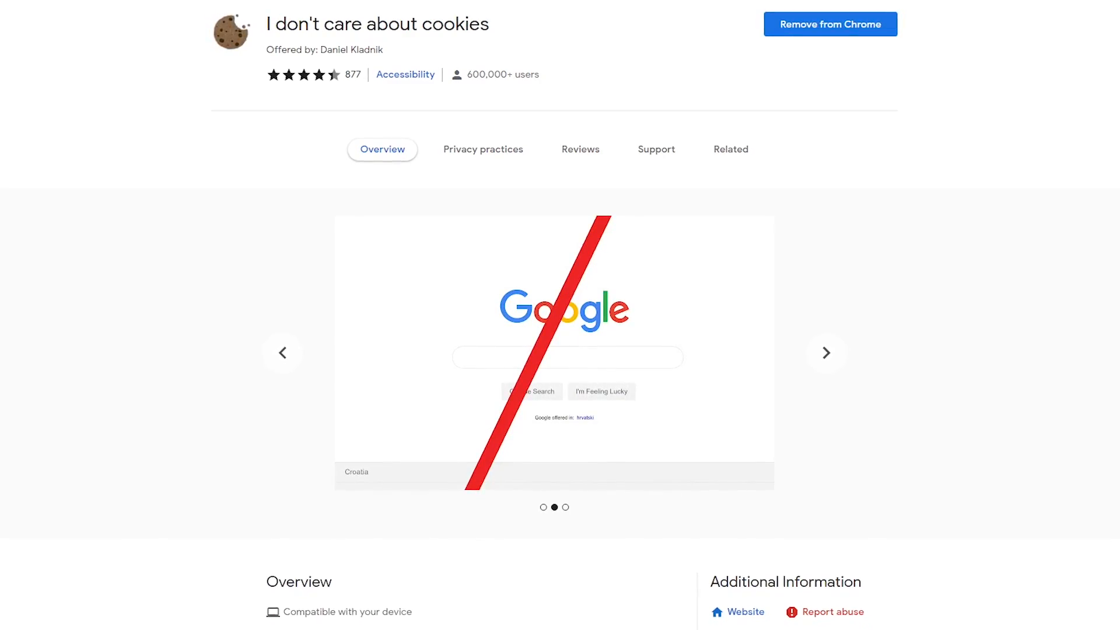
click(826, 353)
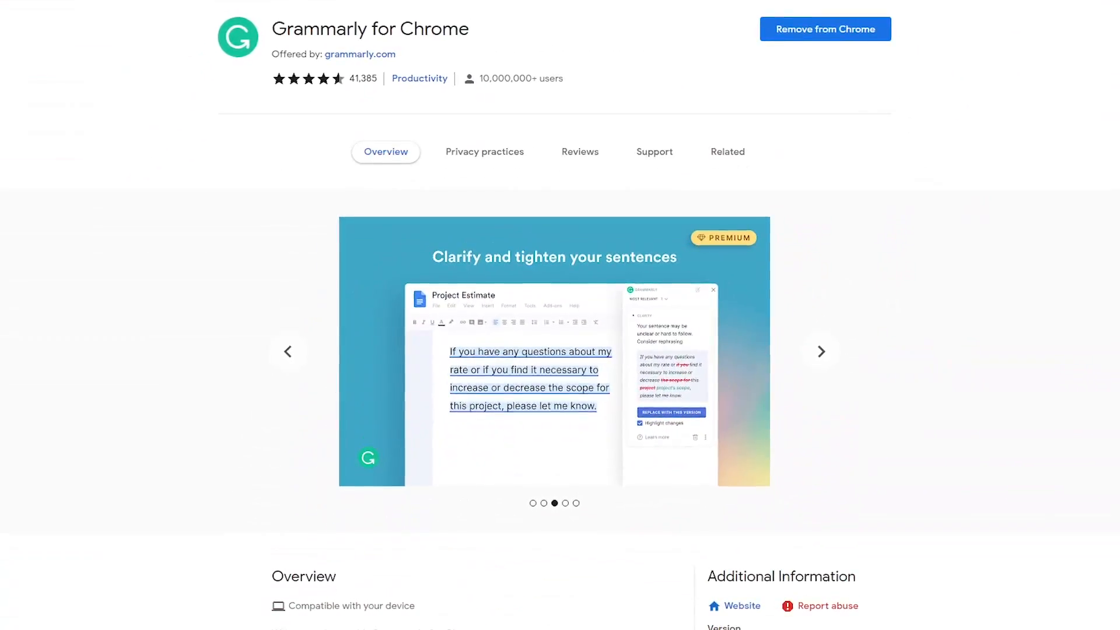
Look over Grammarly for Chrome's store page and move on to the Mary Shelley essay
scroll(down, 3)
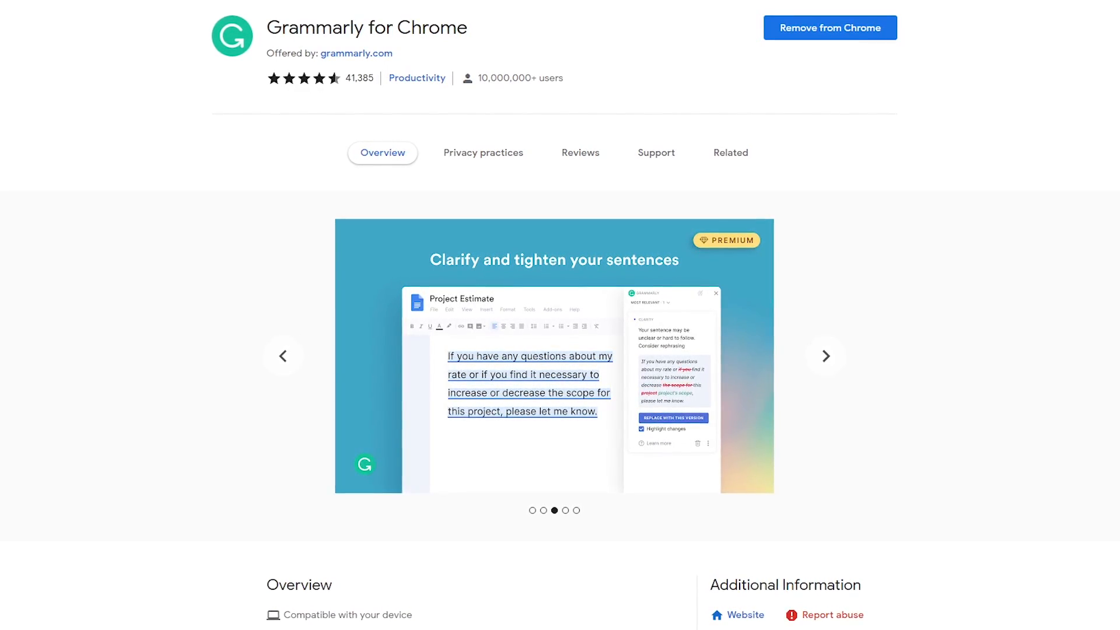
click(826, 356)
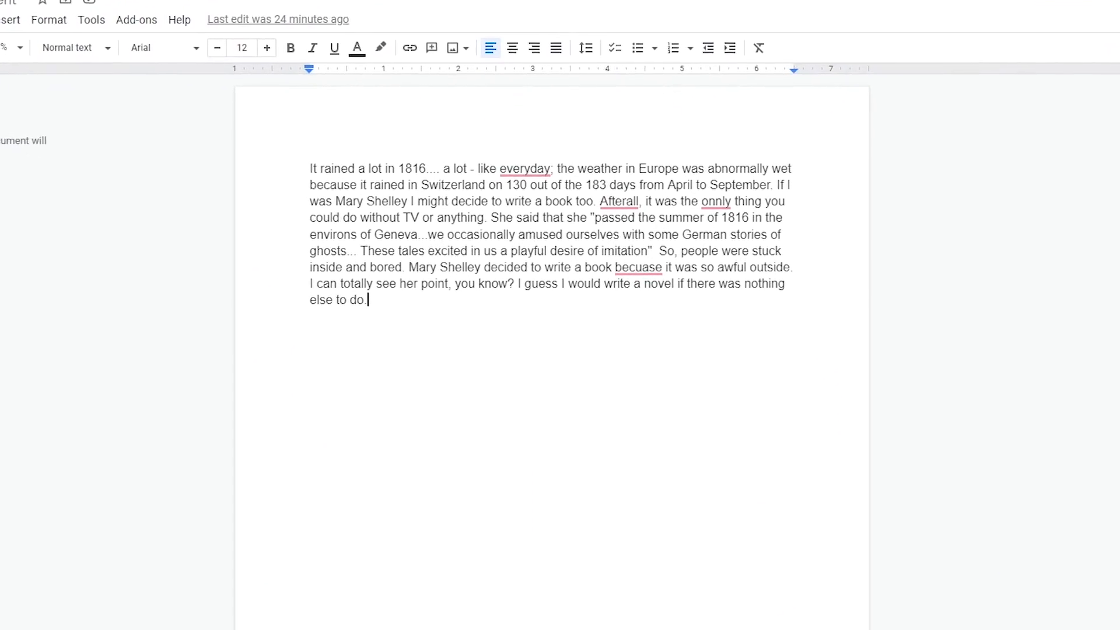
Replace the underlined 'Afterall' with Grammarly's suggested spelling correction
scroll(down, 3)
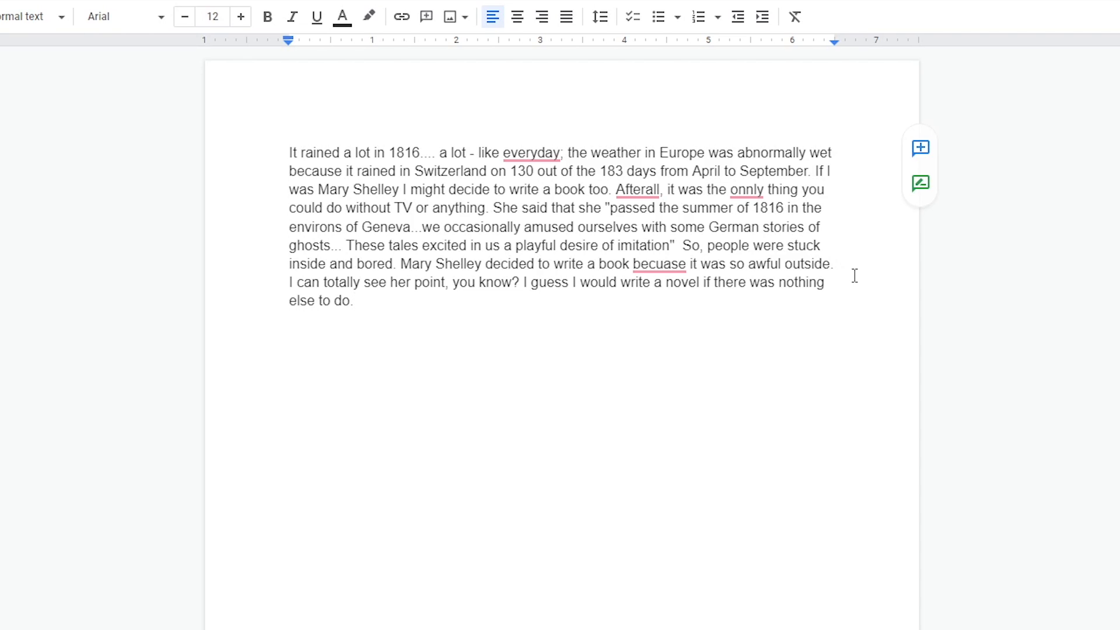
click(637, 189)
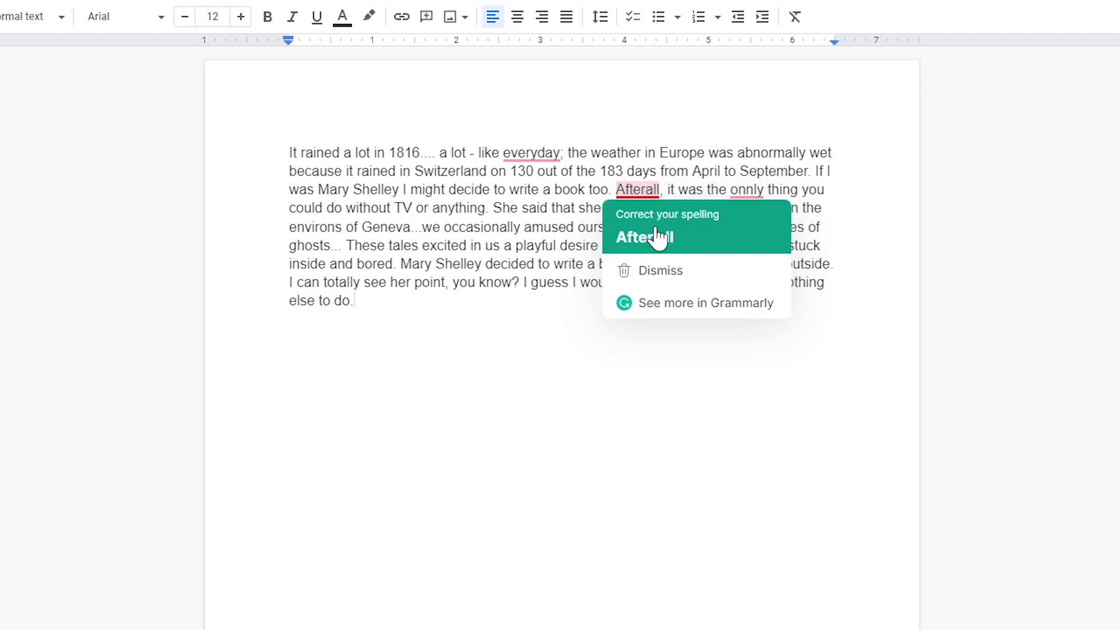
click(643, 238)
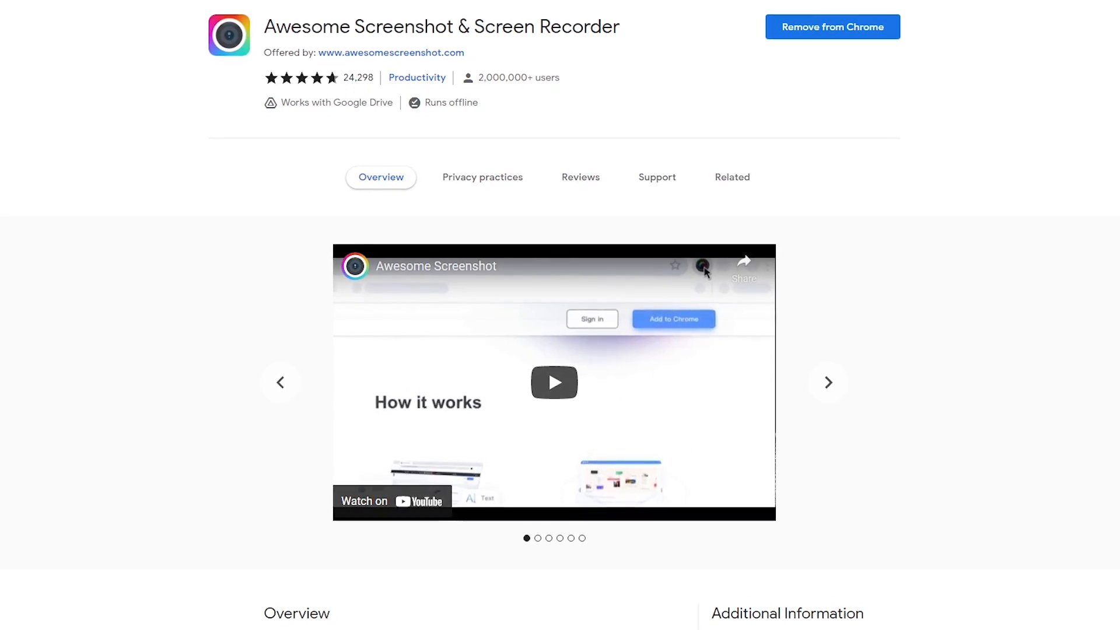
Page through Awesome Screenshot's preview slides to reach the MSN Tom Brady article
click(828, 382)
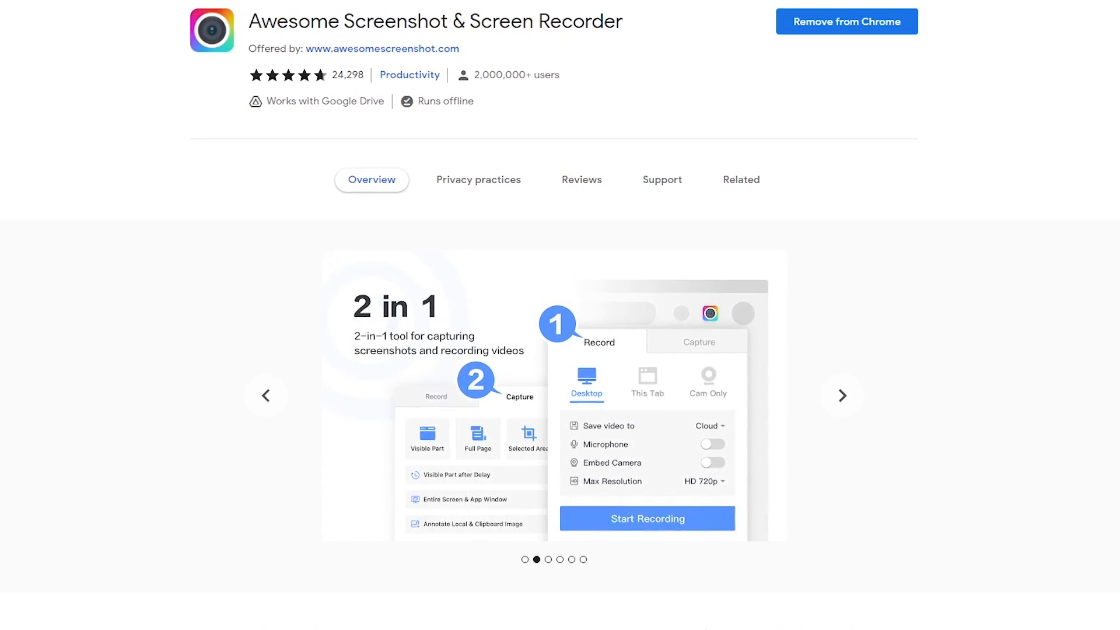
click(842, 395)
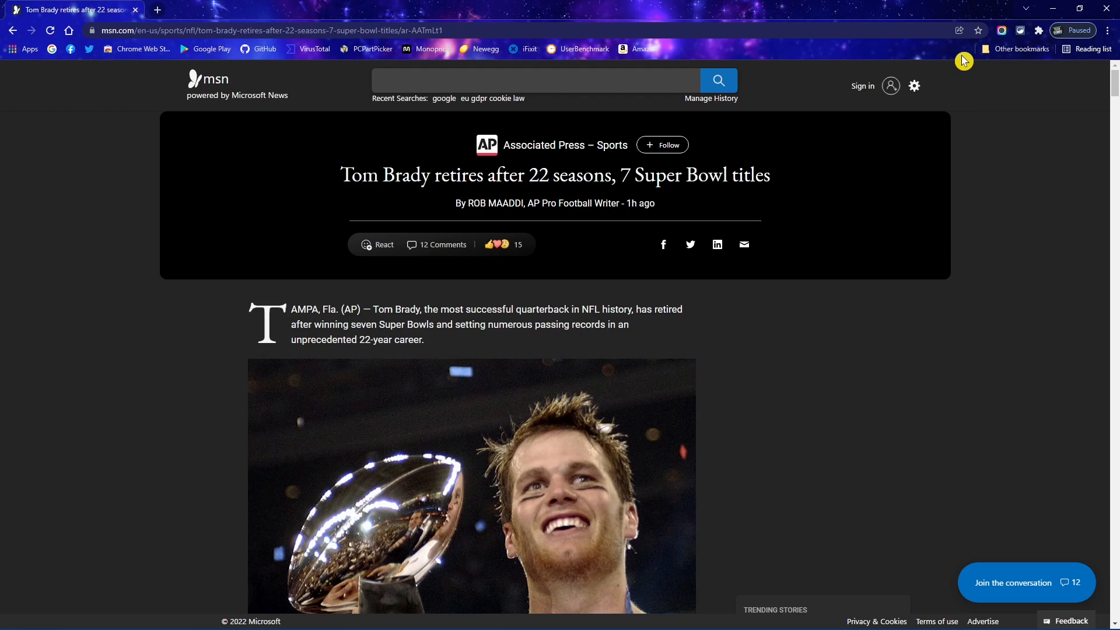
mouse_move(1000, 52)
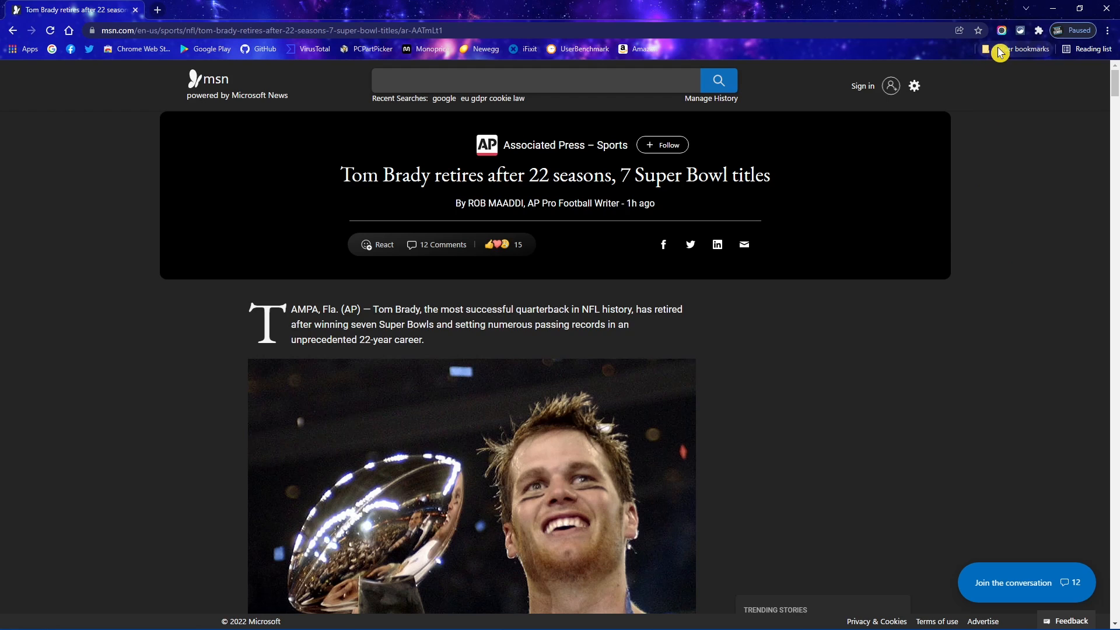
Capture the visible part of the MSN Tom Brady article with Awesome Screenshot
click(1001, 31)
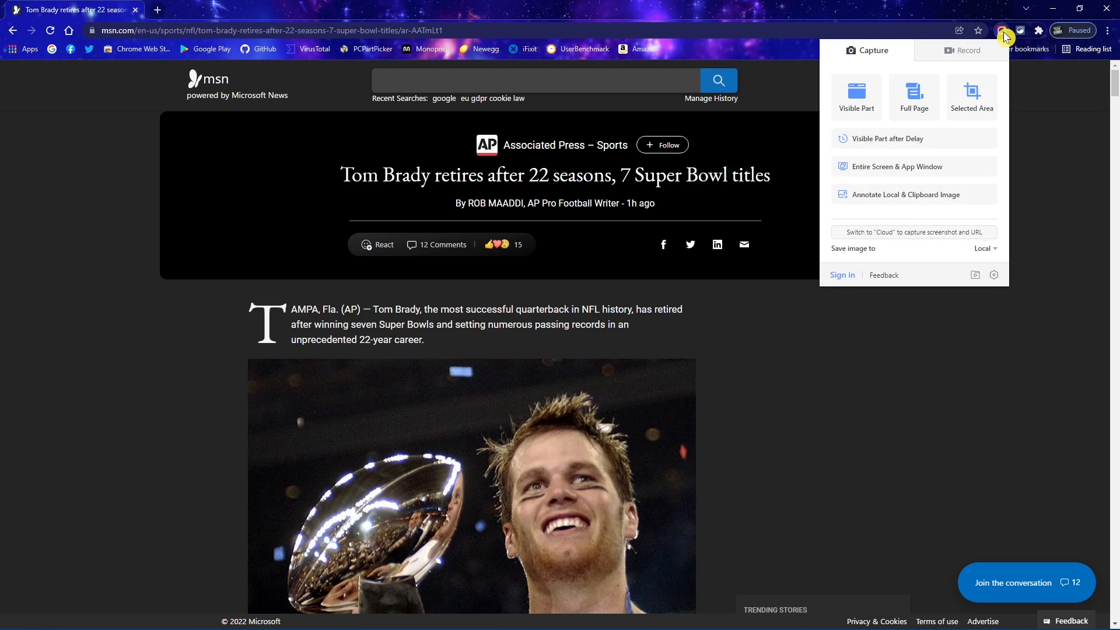
mouse_move(902, 58)
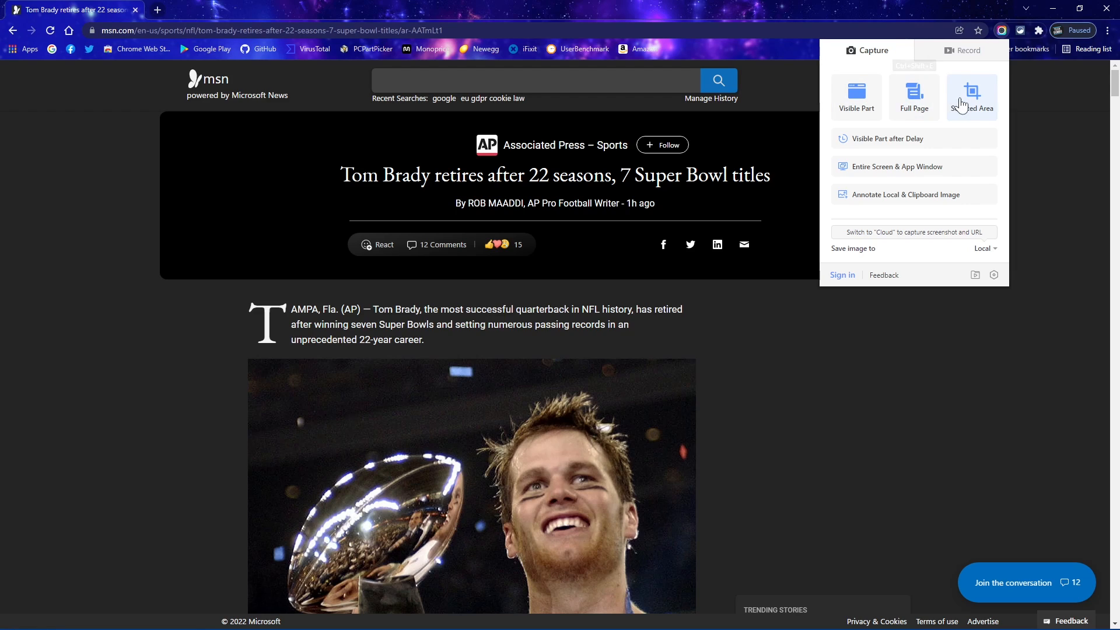
mouse_move(971, 99)
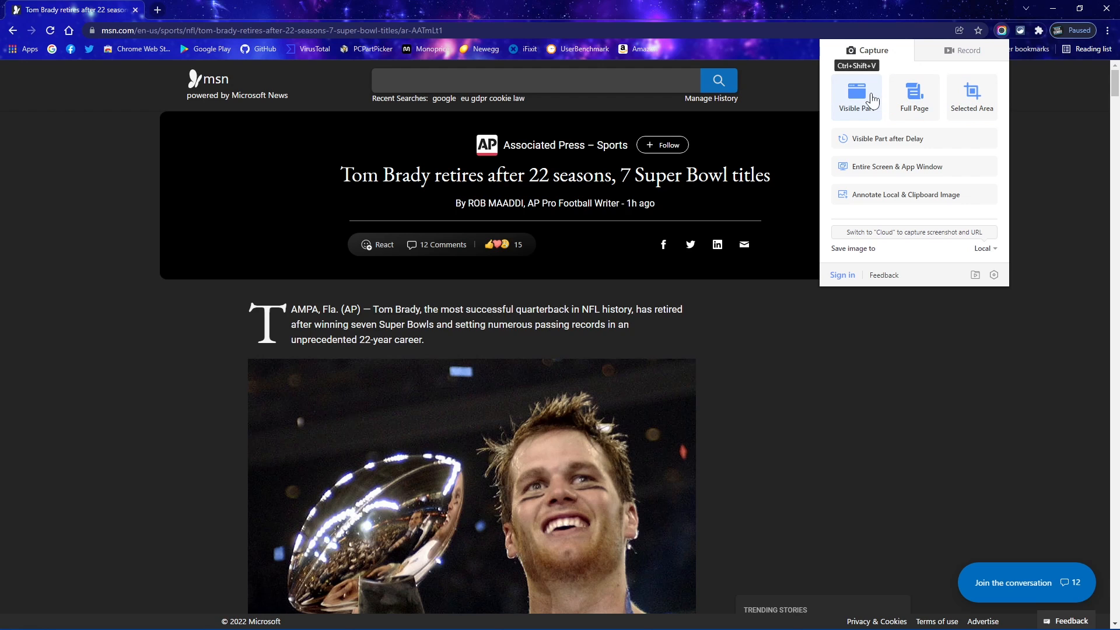
click(856, 96)
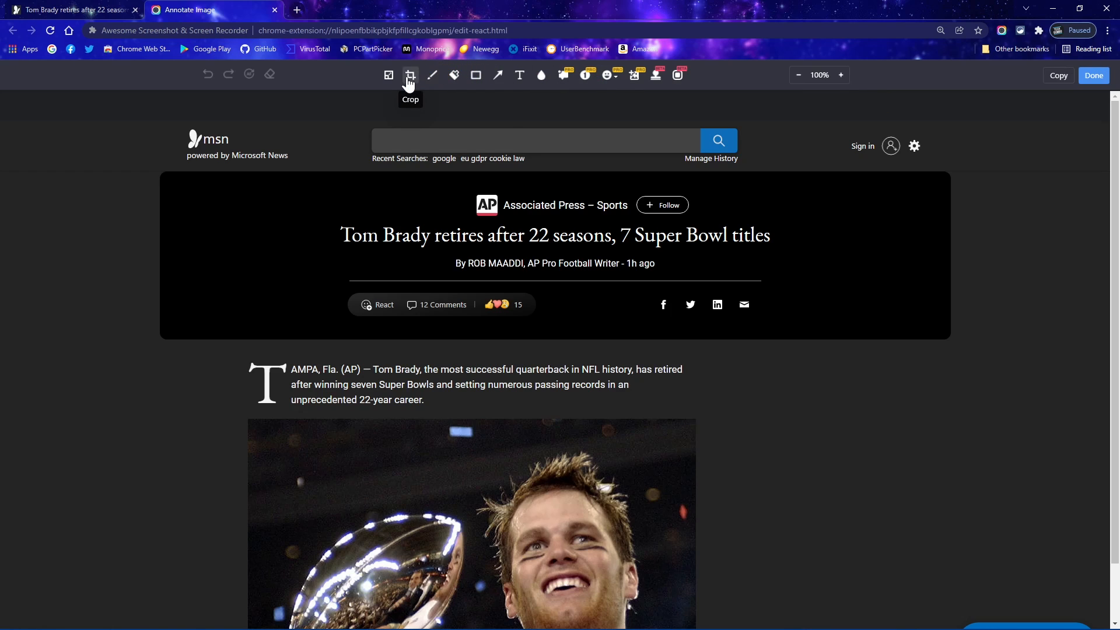
mouse_move(432, 75)
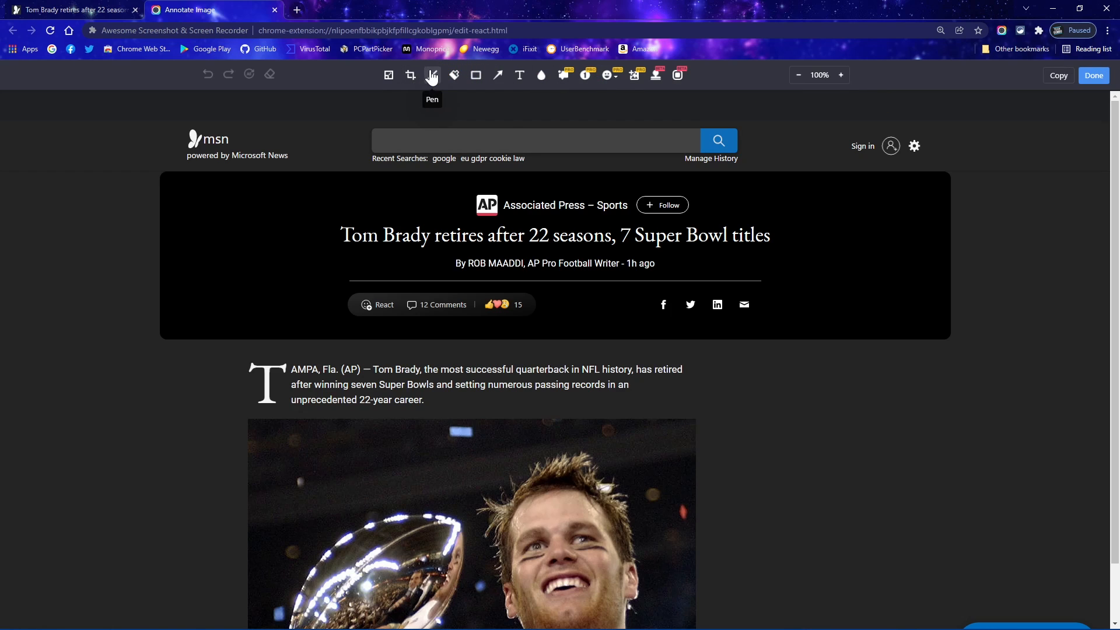
mouse_move(541, 76)
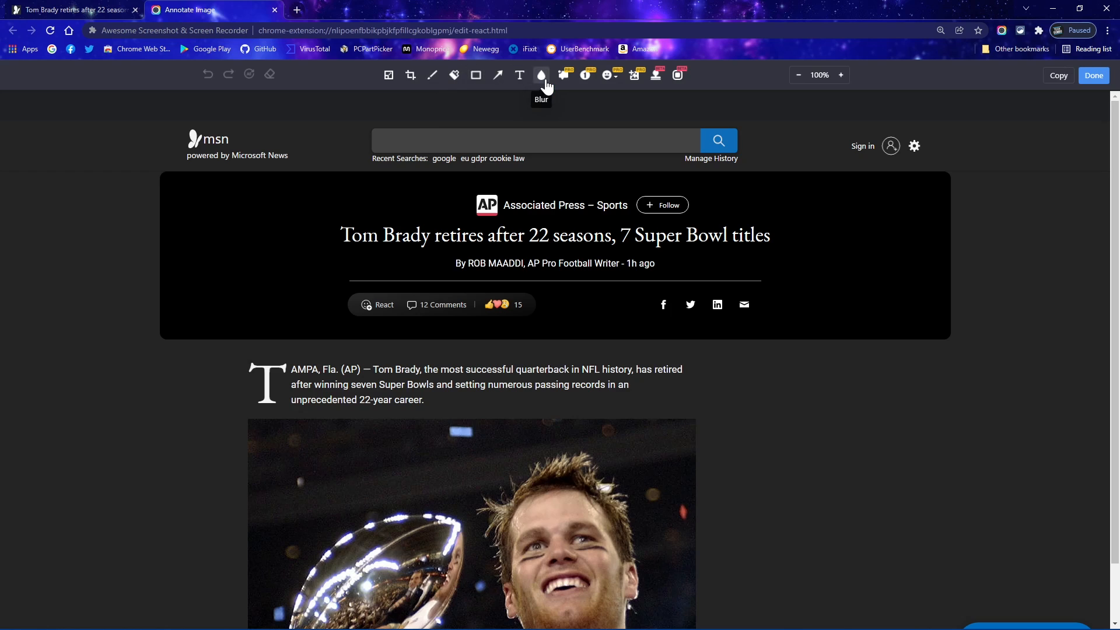
mouse_move(1035, 90)
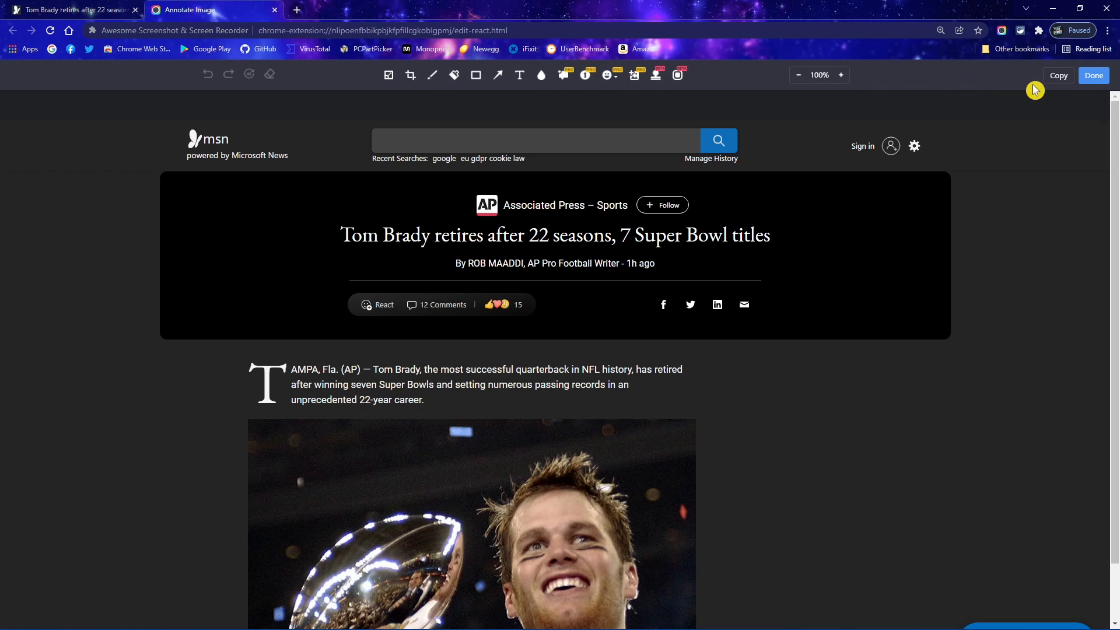
mouse_move(1059, 85)
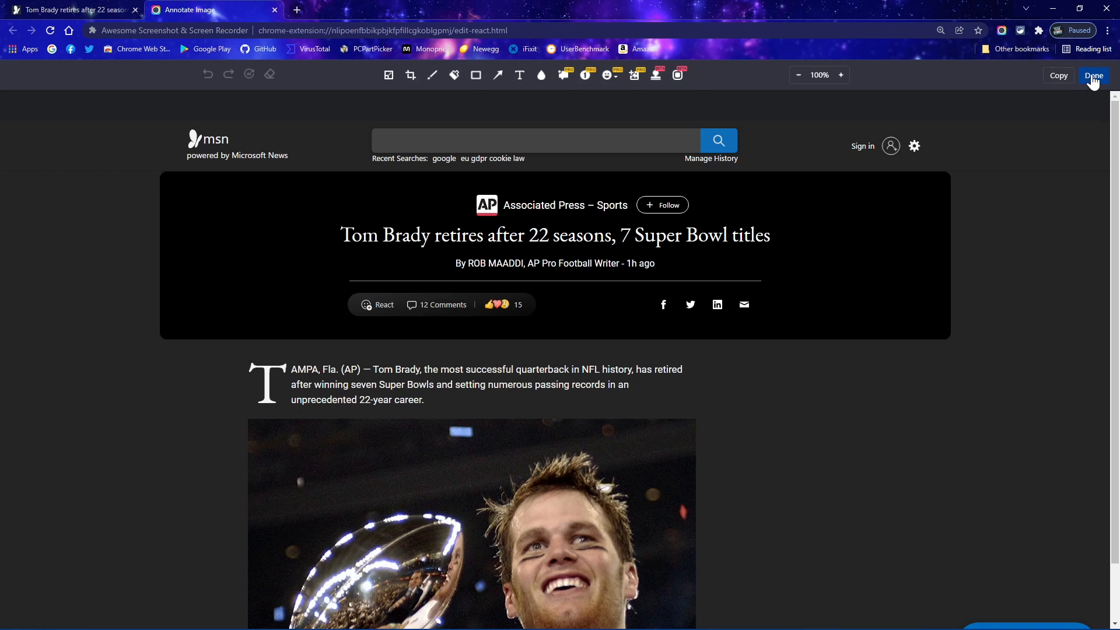
Finish the Annotate Image editor on the captured article screenshot without adding annotations
click(1093, 76)
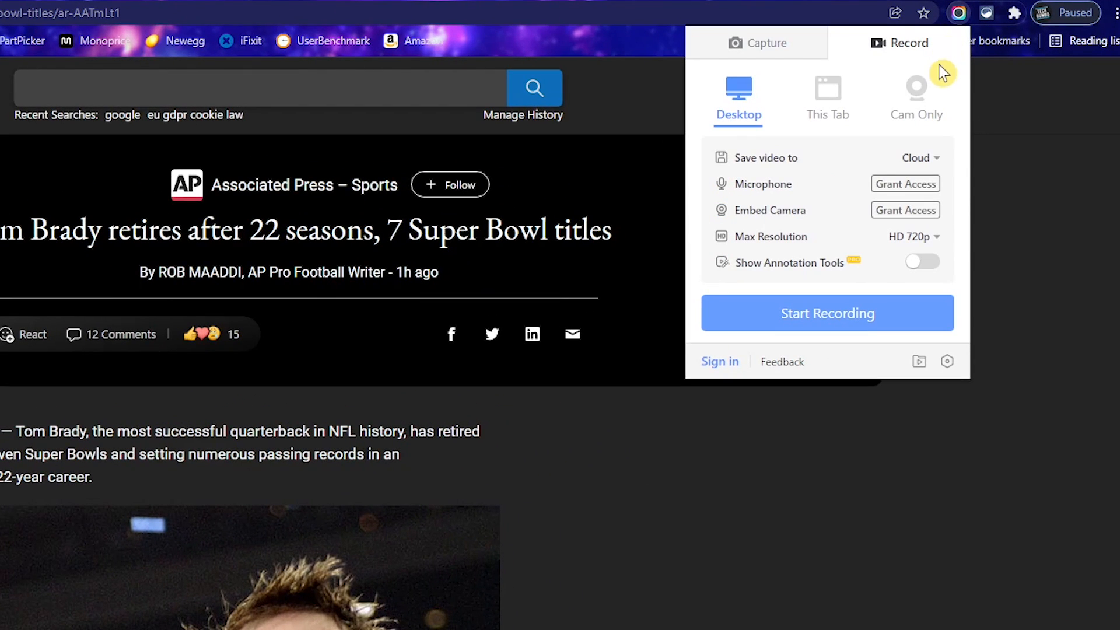
Set Awesome Screenshot recordings to save locally, keeping HD 720p max resolution
click(919, 158)
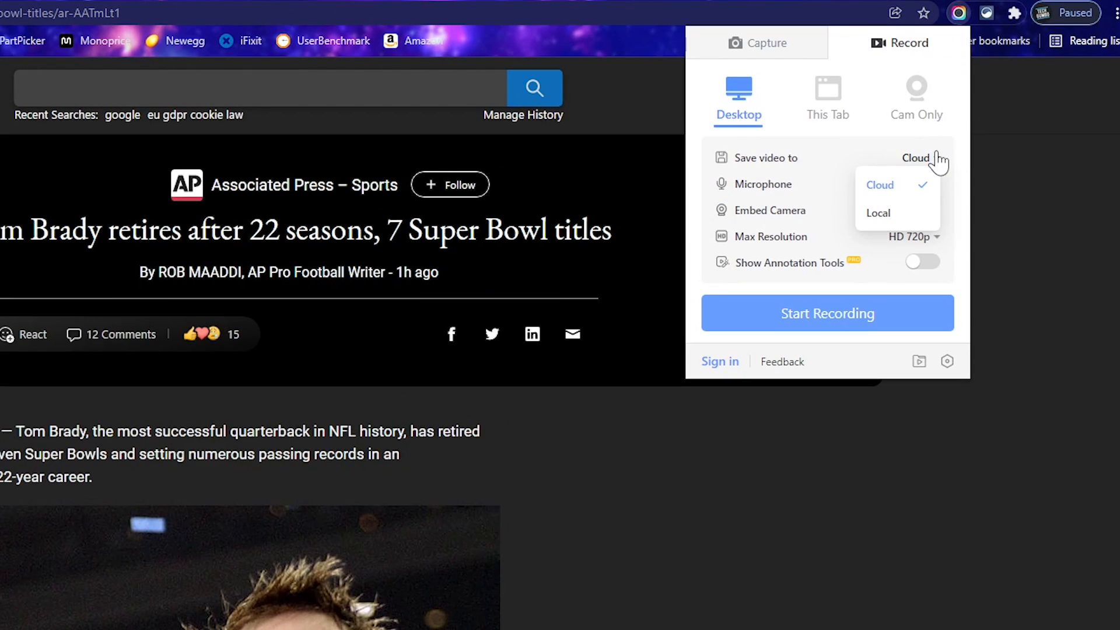
click(878, 213)
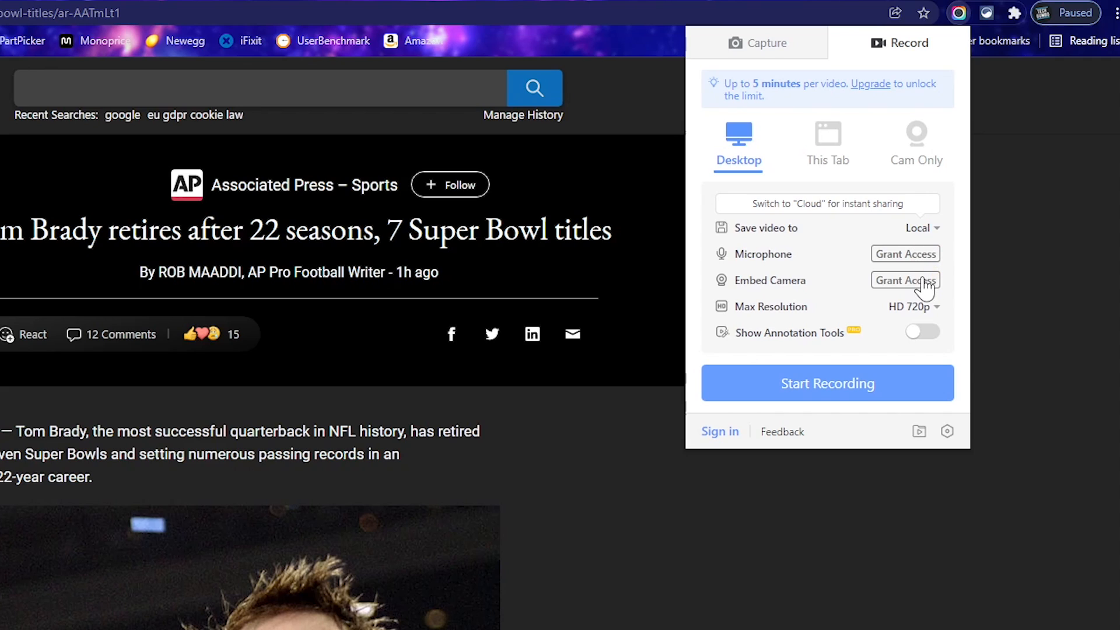
mouse_move(914, 303)
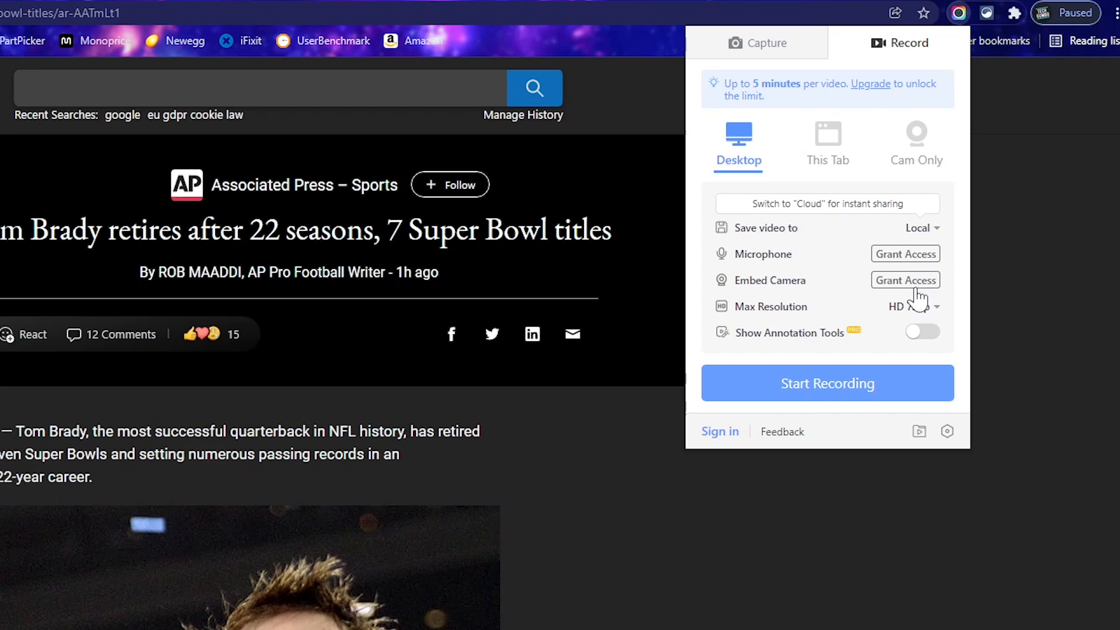
click(916, 306)
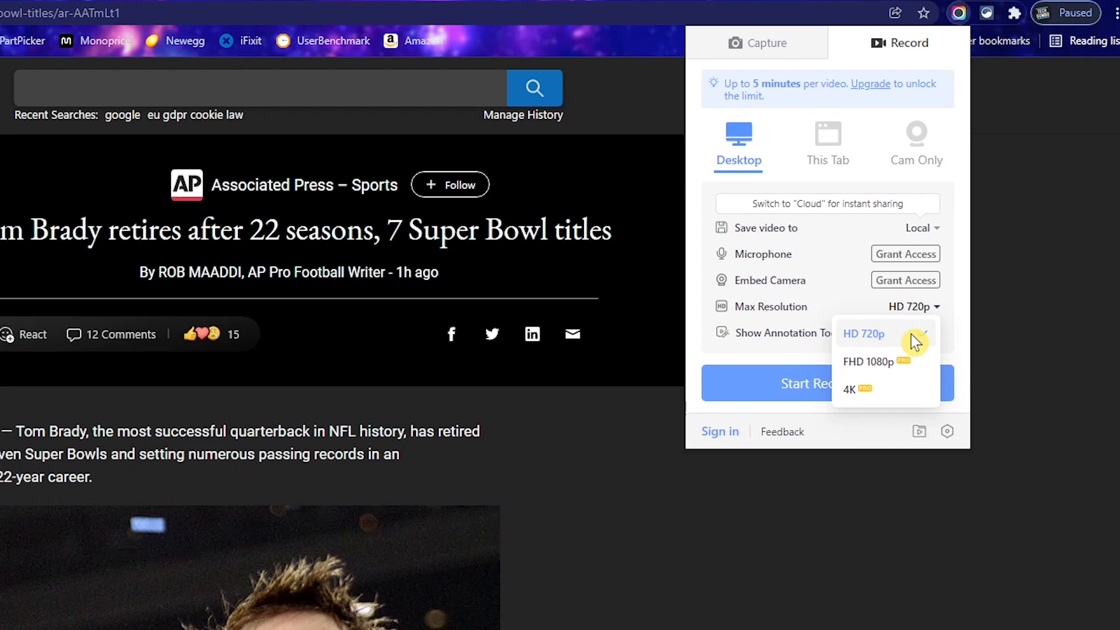
click(862, 333)
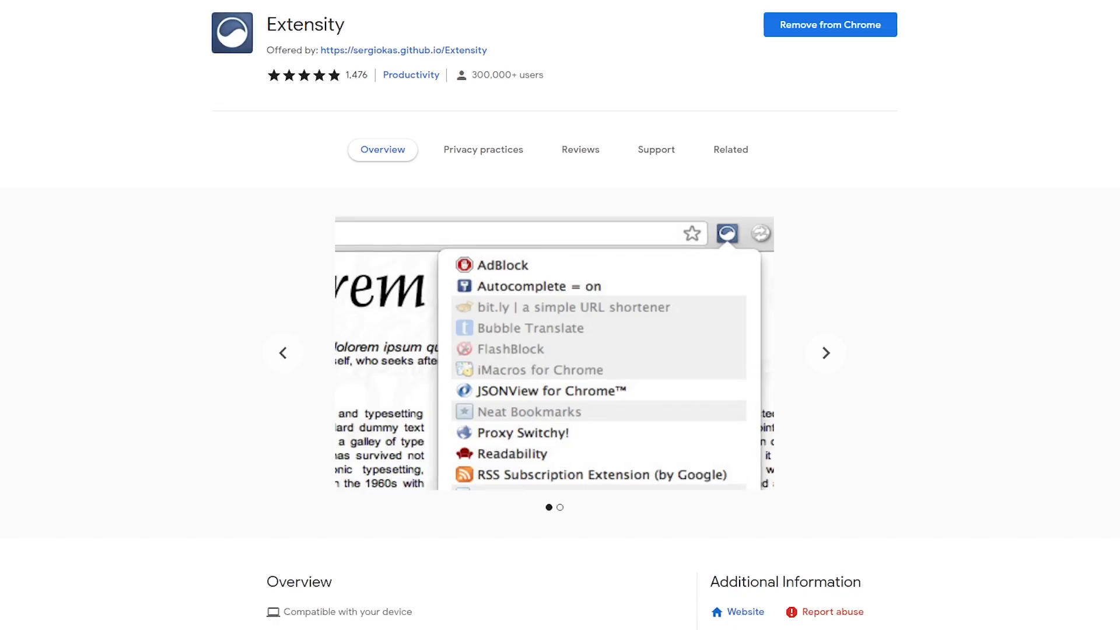
Open the Extensity listing in the Chrome Web Store
click(826, 353)
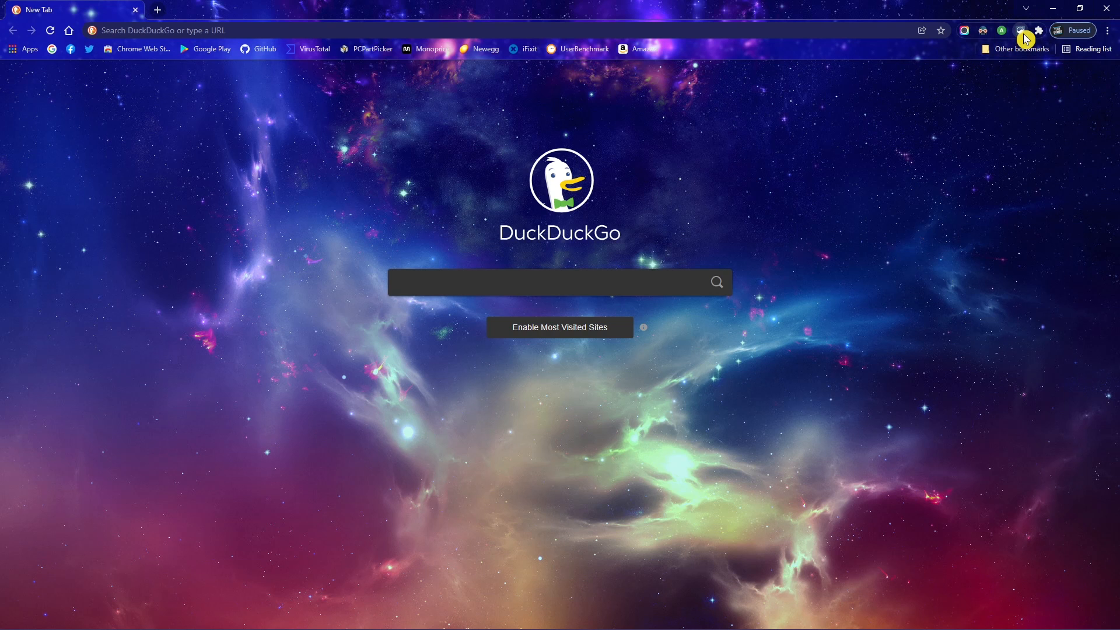
Toggle the Fakespot extension from Extensity's installed-extensions list
click(1021, 30)
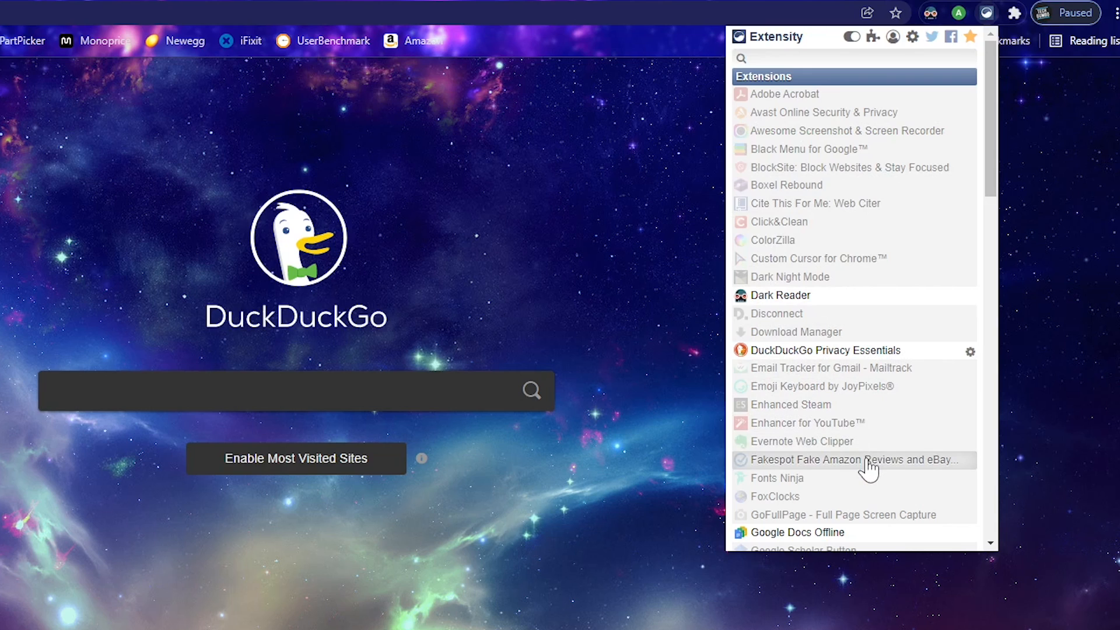
click(850, 459)
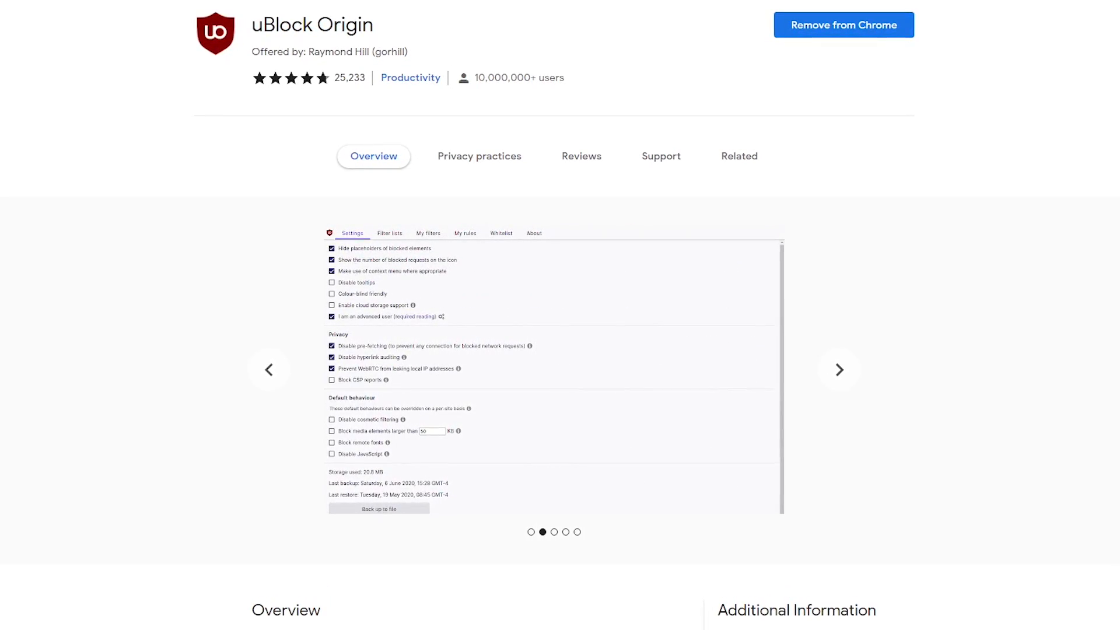
Open the uBlock Origin listing in the Chrome Web Store
click(843, 373)
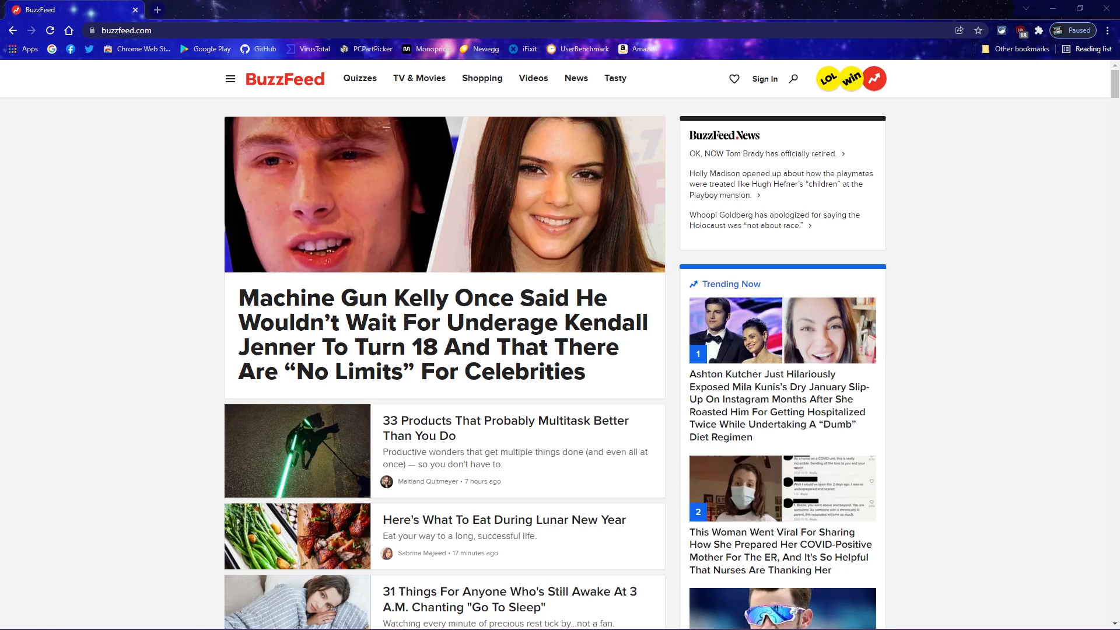
mouse_move(961, 60)
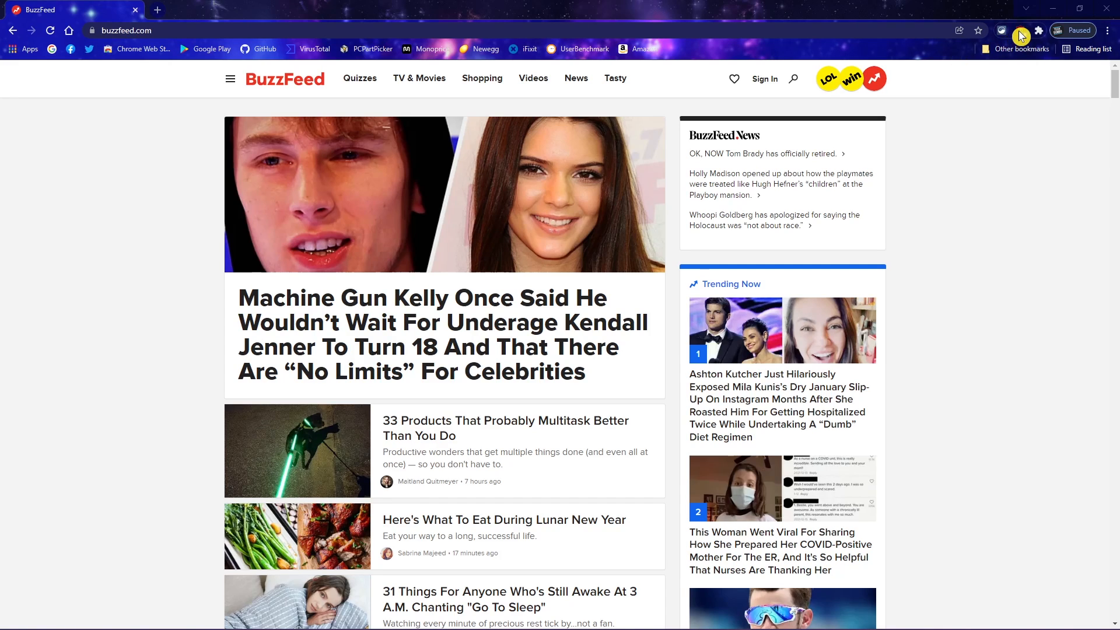
Disable uBlock Origin for buzzfeed.com and reload the page to show ads
click(1022, 31)
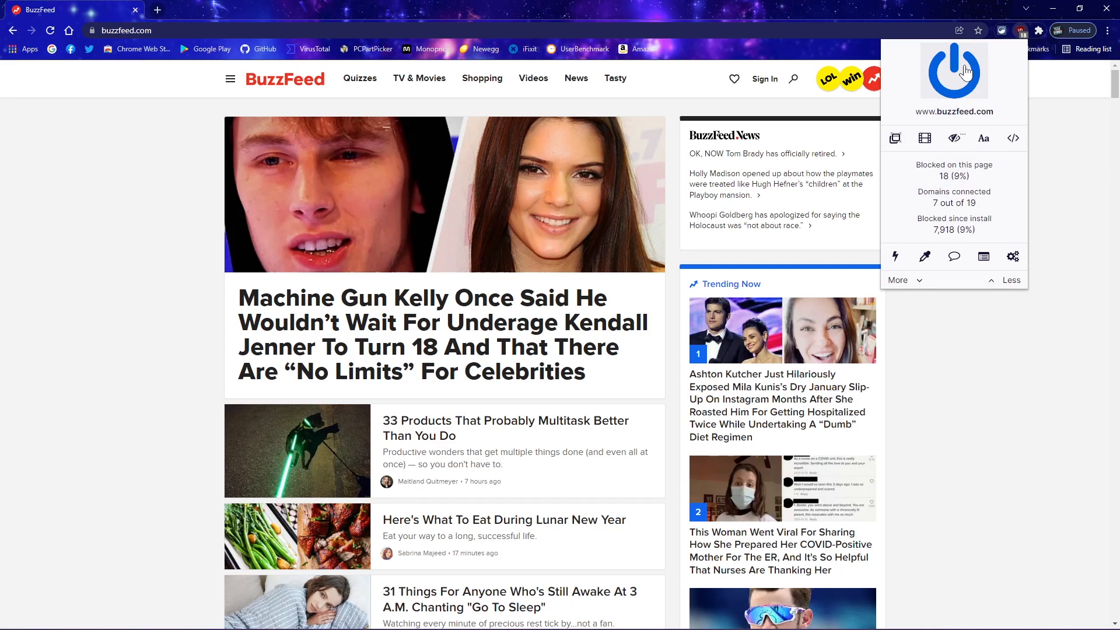
click(952, 70)
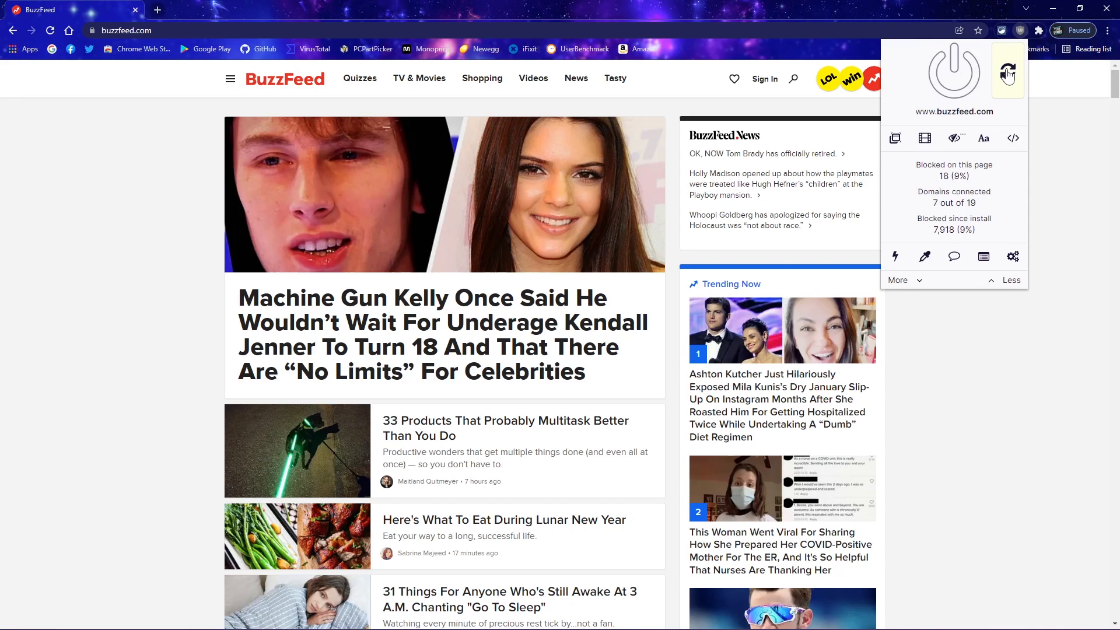
click(1007, 71)
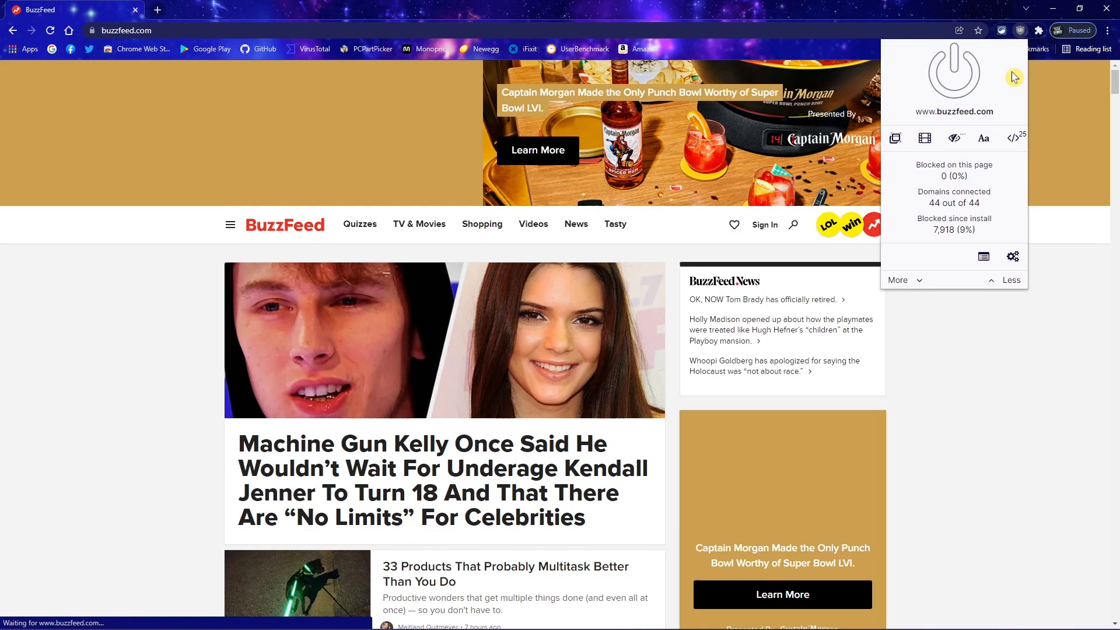